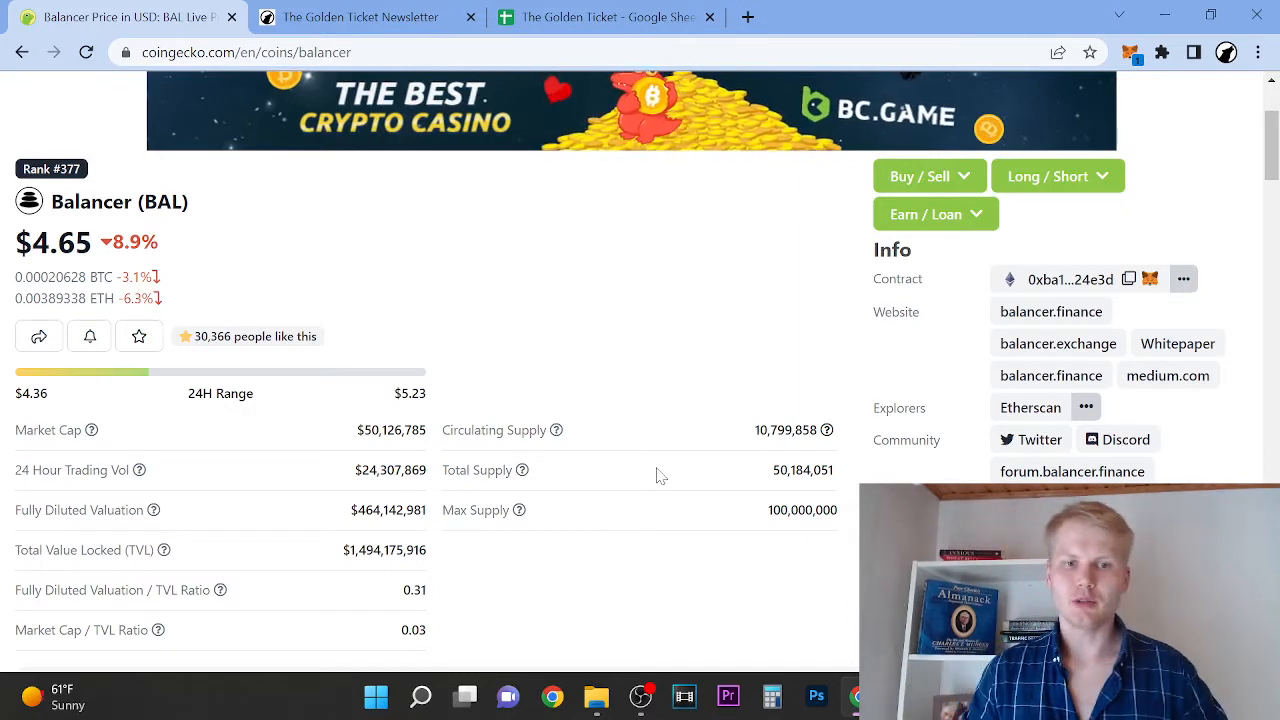
# Bring the Balancer Price Chart section into view below the CoinGecko market stats.
pyautogui.doubleClick(365, 550)
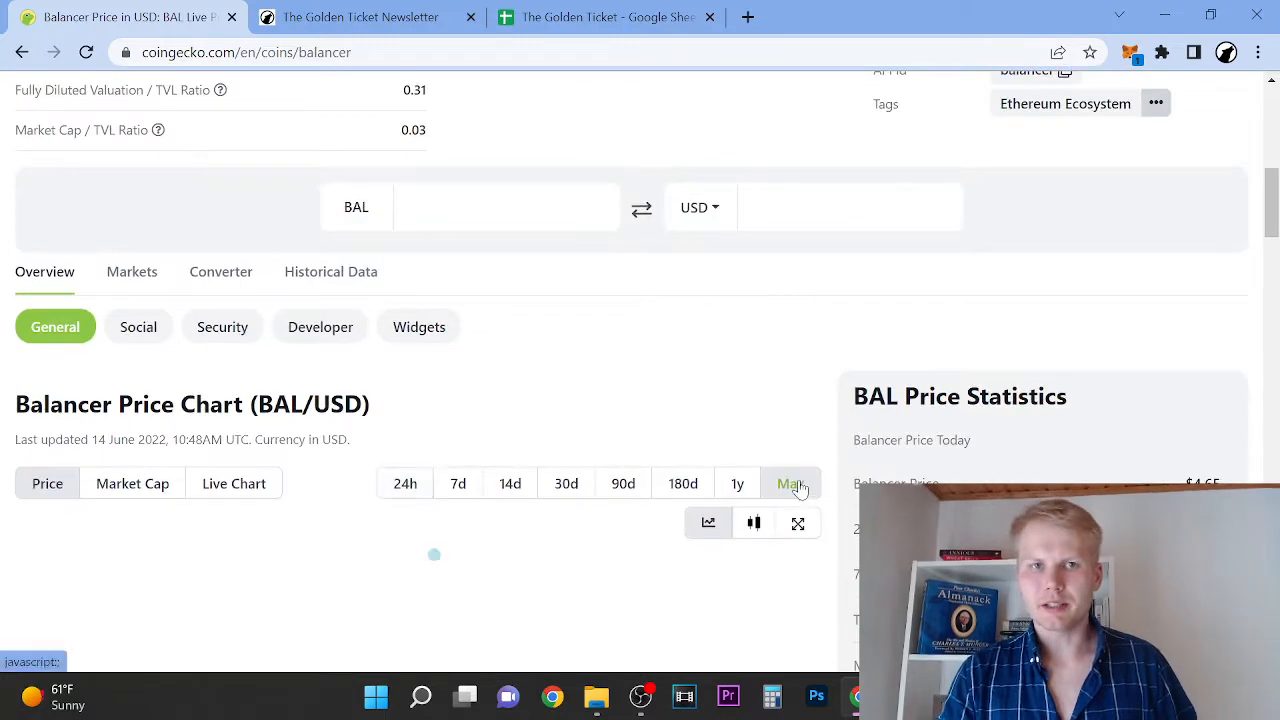
# Set Balancer's price chart to Max, then scroll back up to the Info links.
pyautogui.click(790, 483)
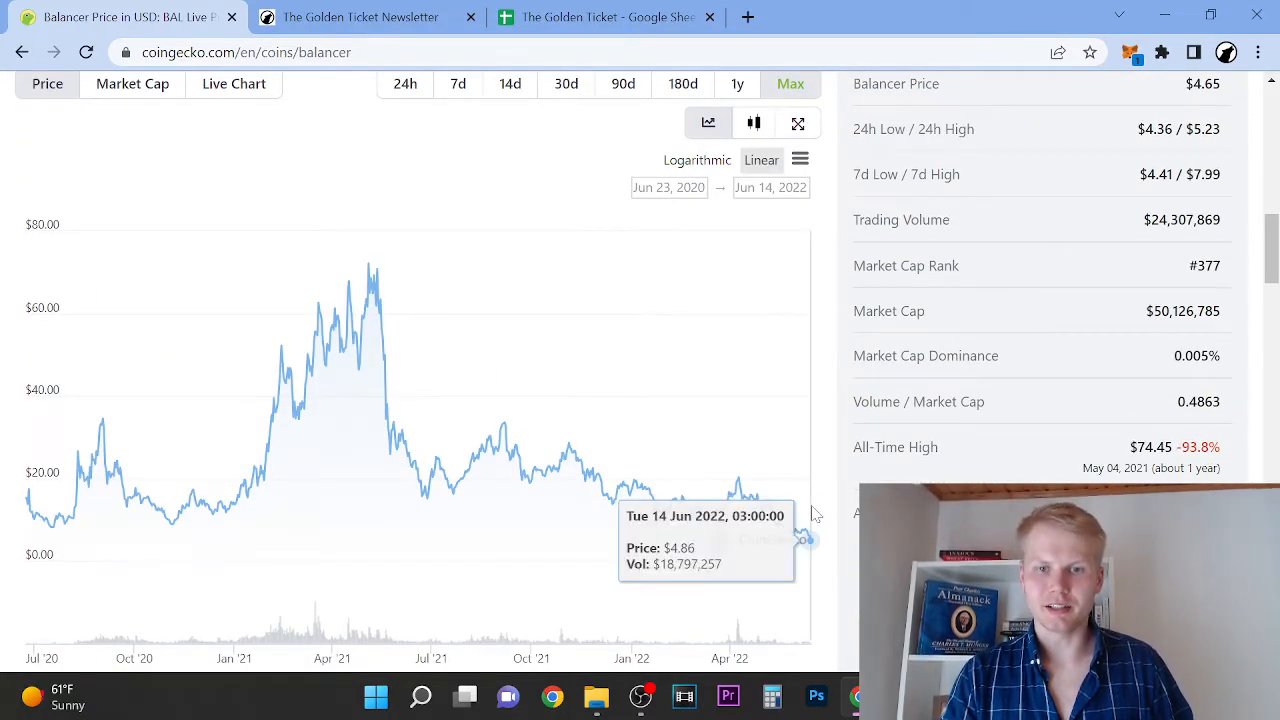
pyautogui.moveTo(62, 508)
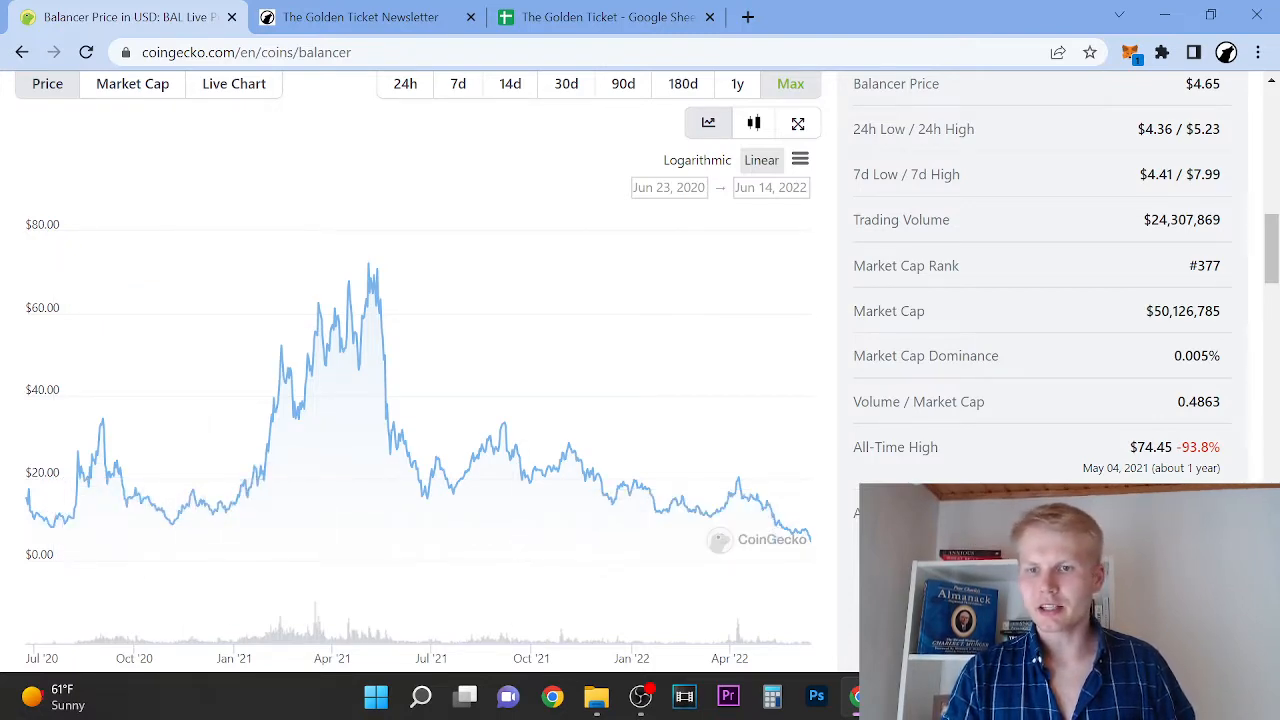
pyautogui.scroll(3)
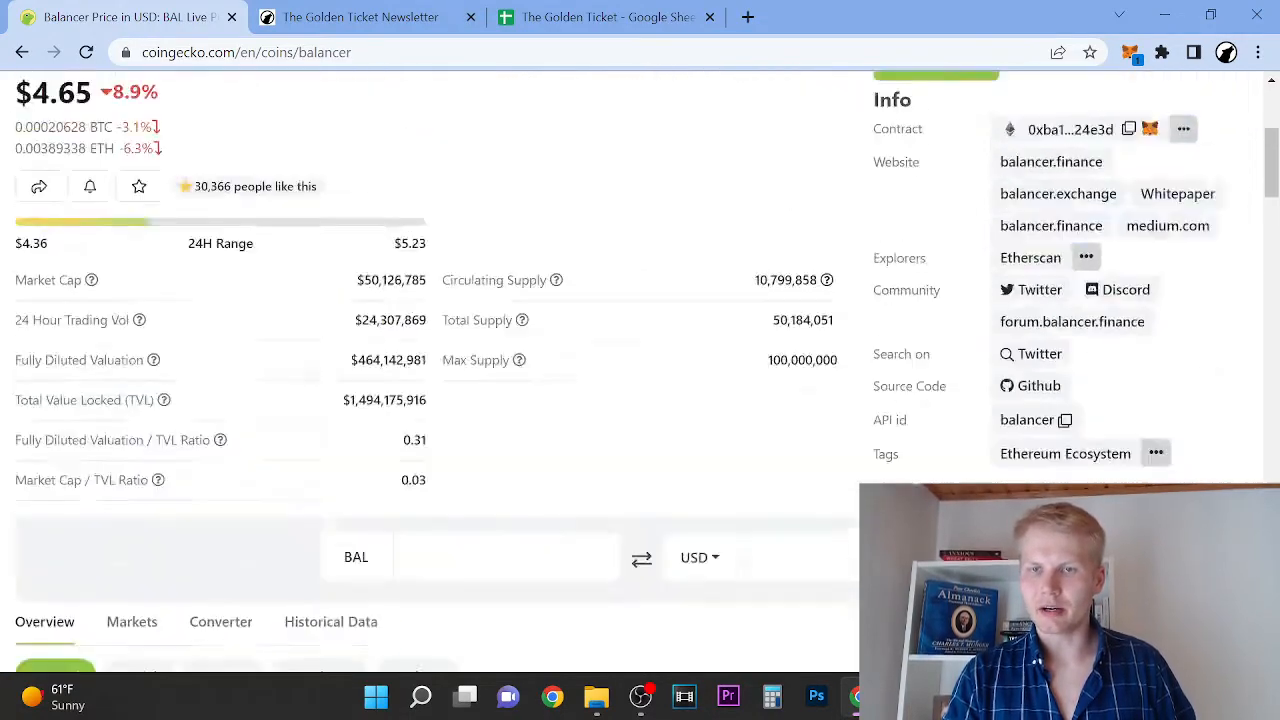
pyautogui.scroll(3)
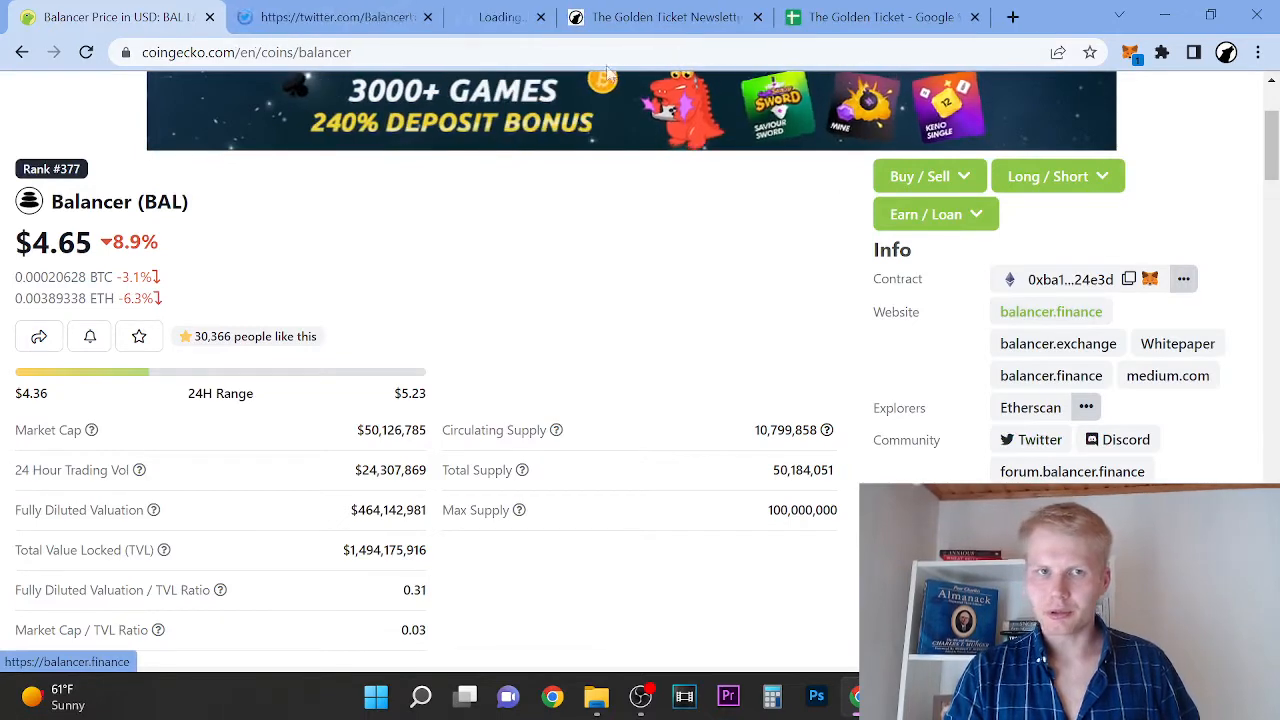
# Review Balancer Labs' 'Followed by … and 7 others you follow' list, then return to the profile.
pyautogui.click(310, 17)
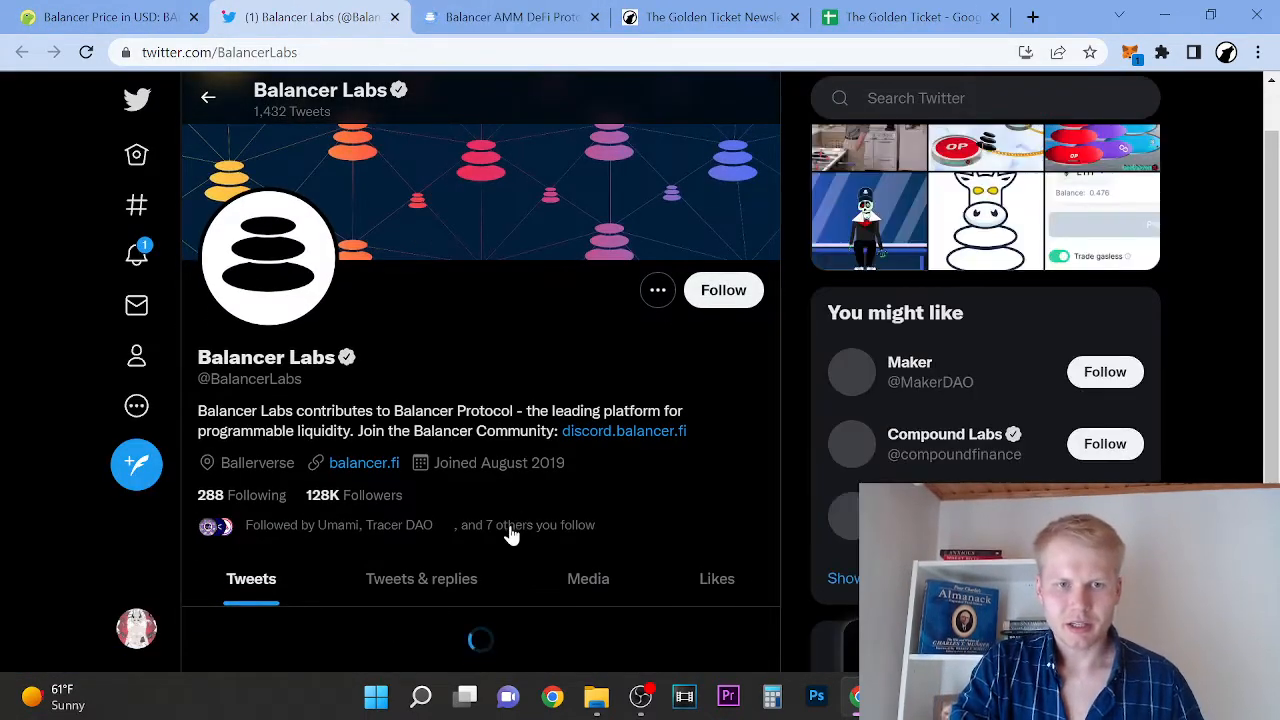
pyautogui.click(524, 524)
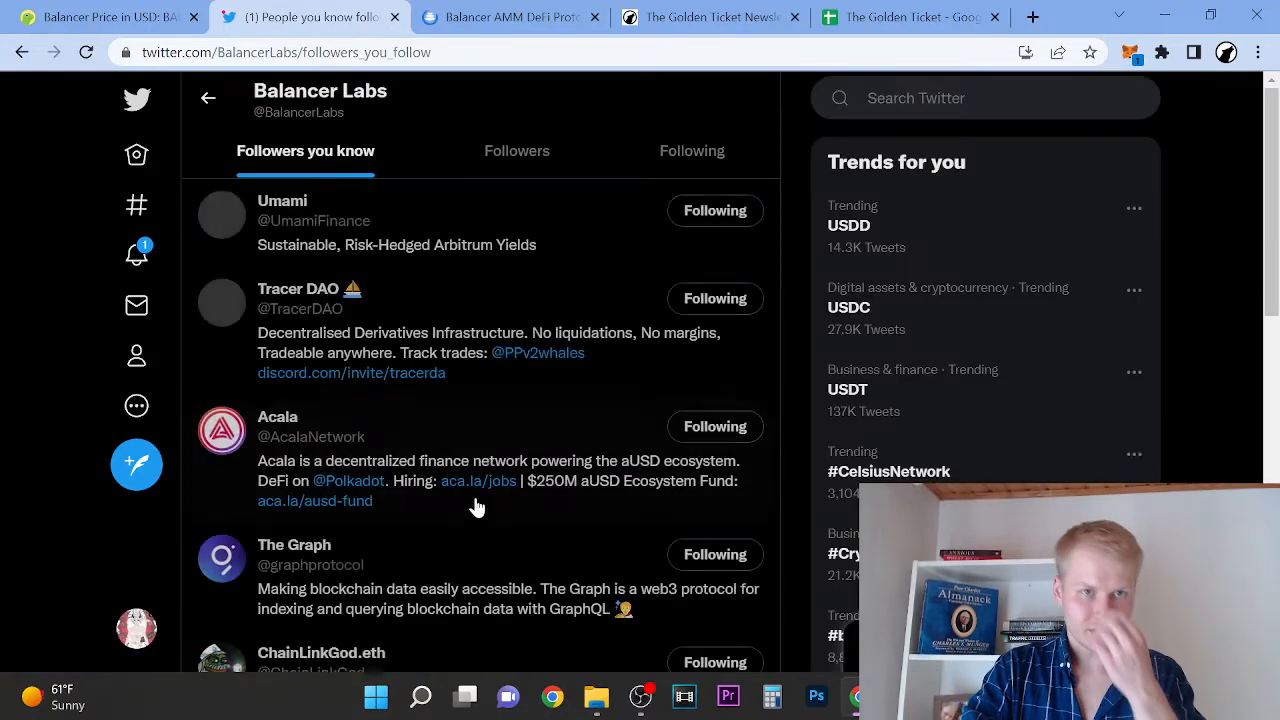
pyautogui.scroll(-3)
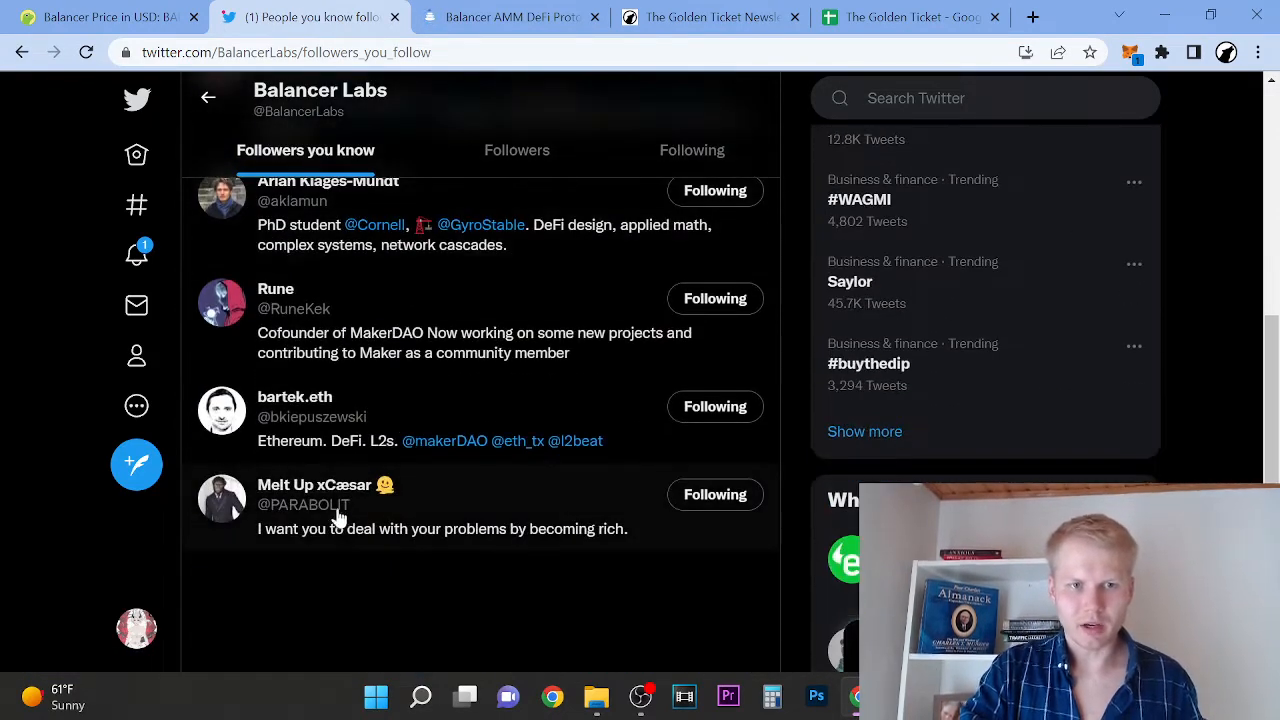
pyautogui.scroll(3)
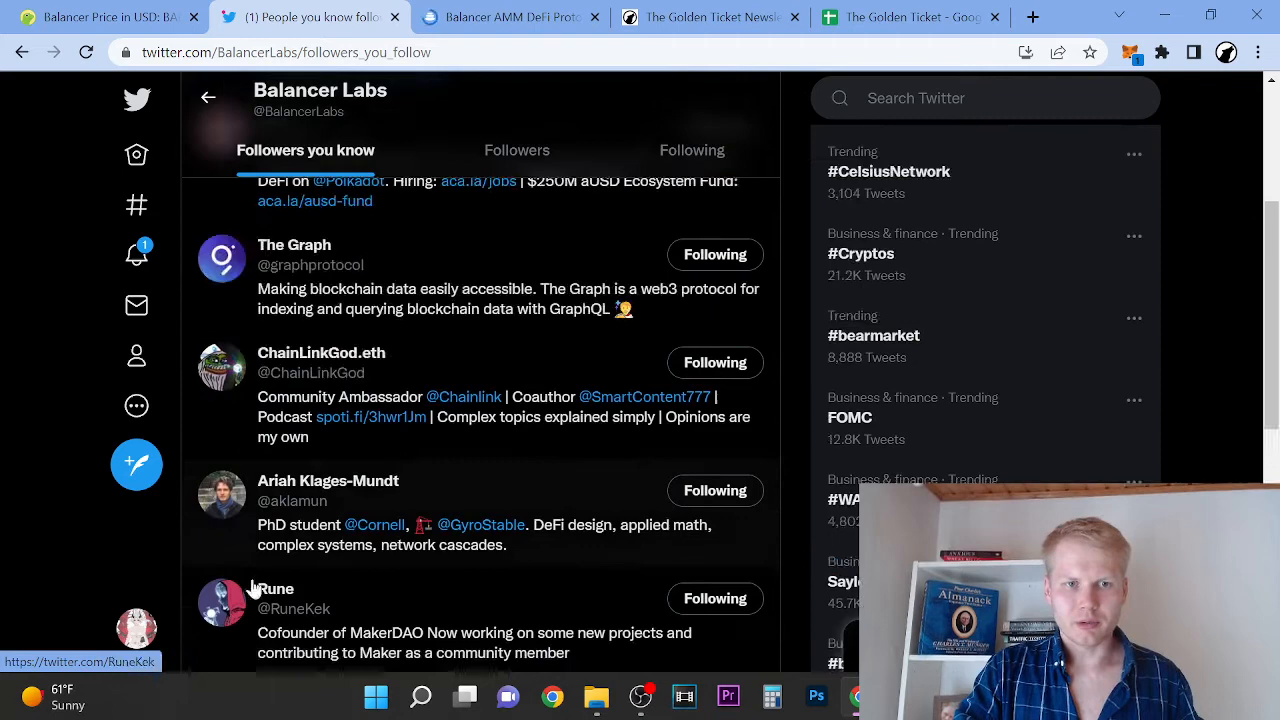
pyautogui.moveTo(275, 588)
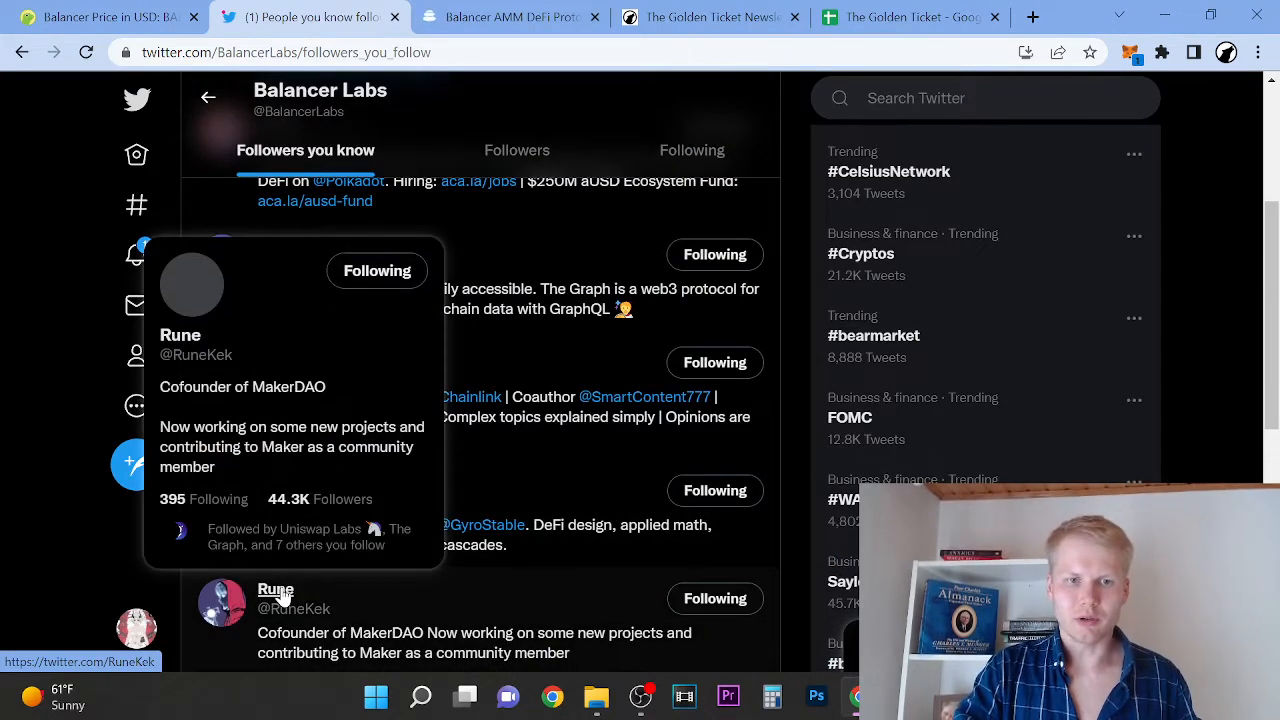
pyautogui.moveTo(358, 543)
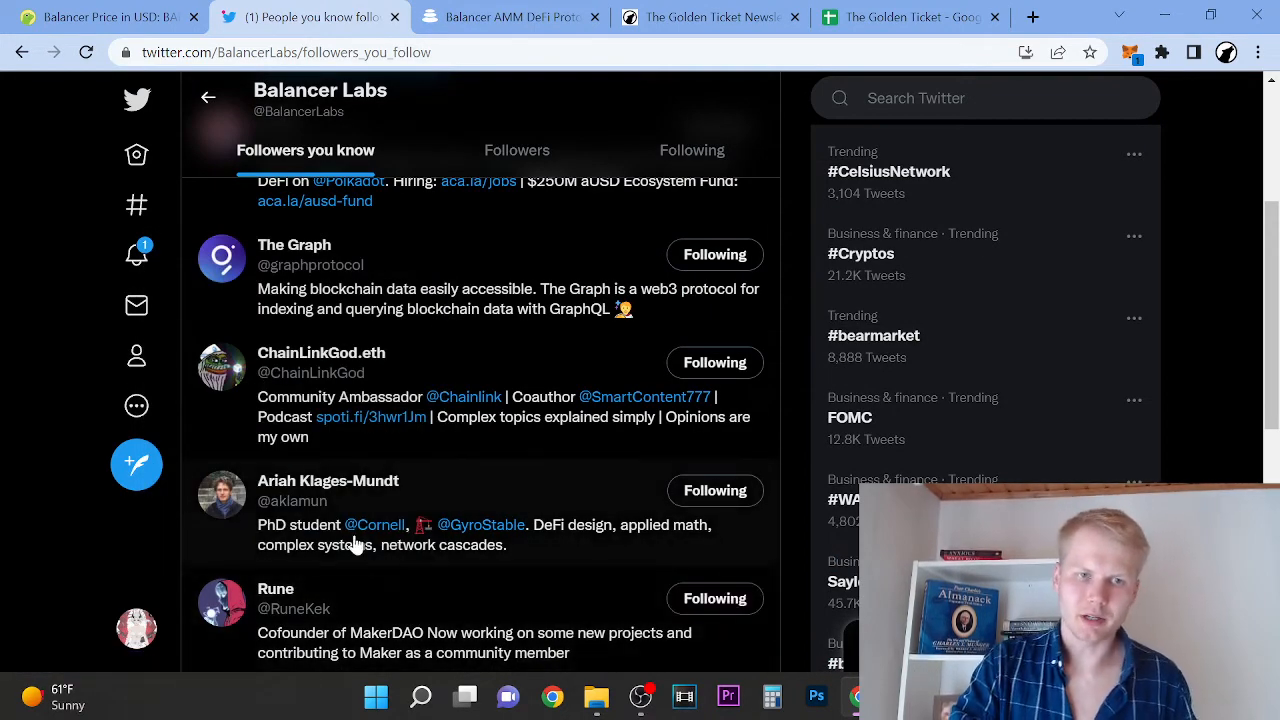
pyautogui.moveTo(280, 470)
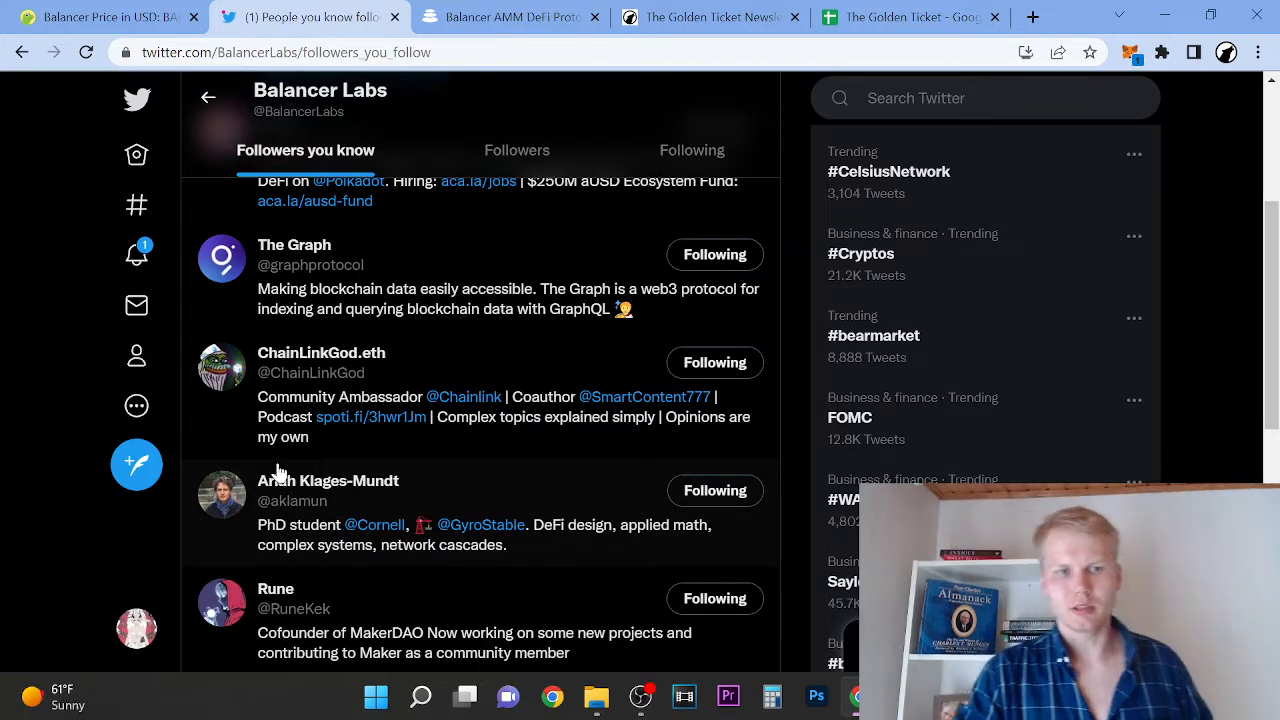
pyautogui.scroll(3)
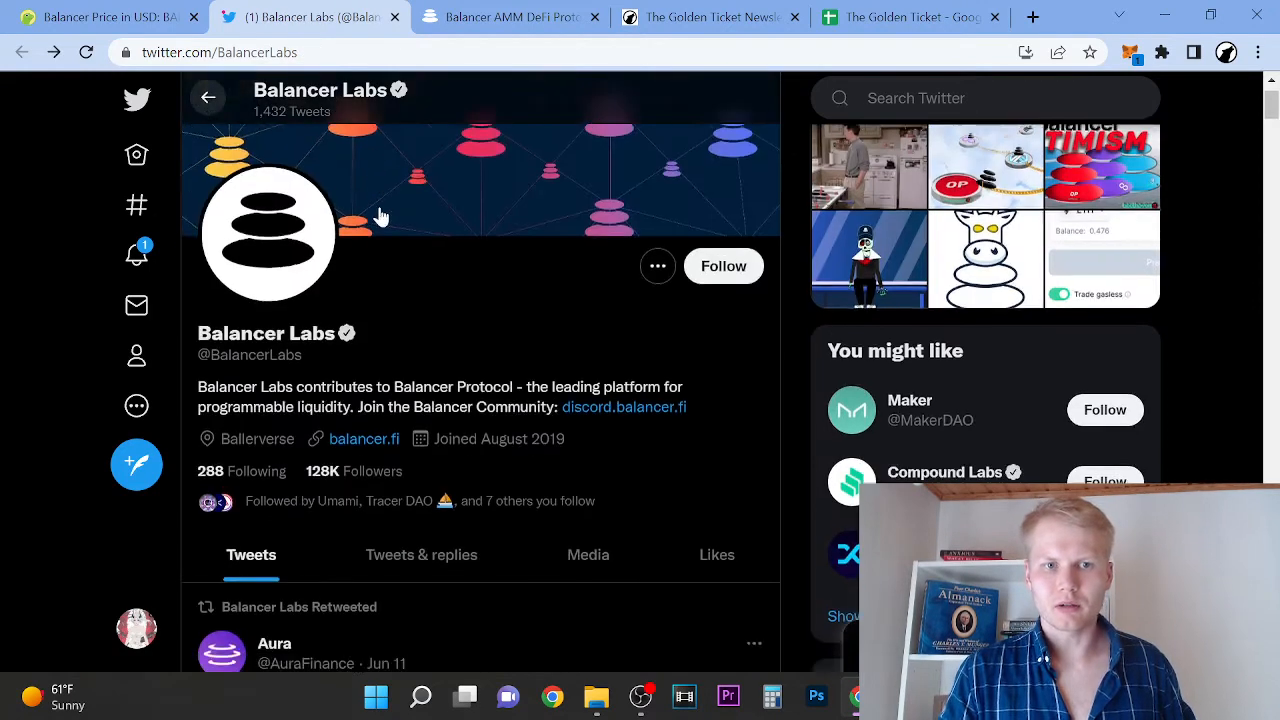
pyautogui.scroll(-3)
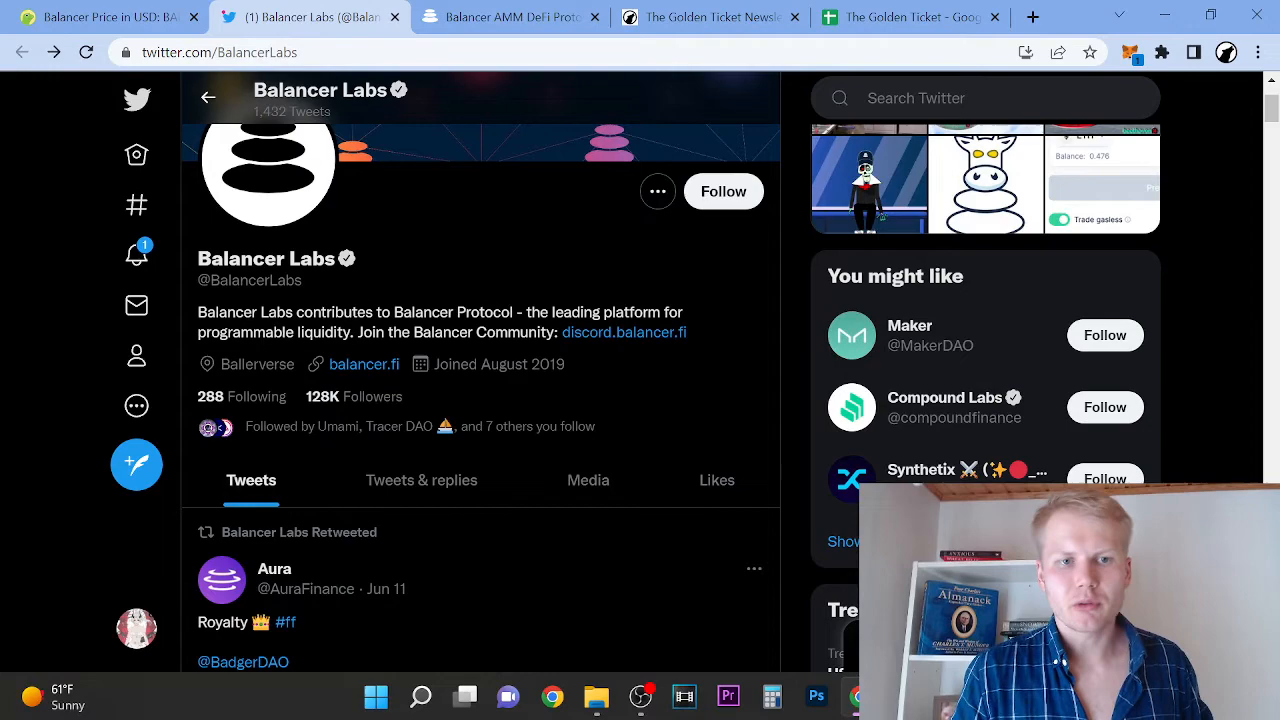
pyautogui.scroll(-3)
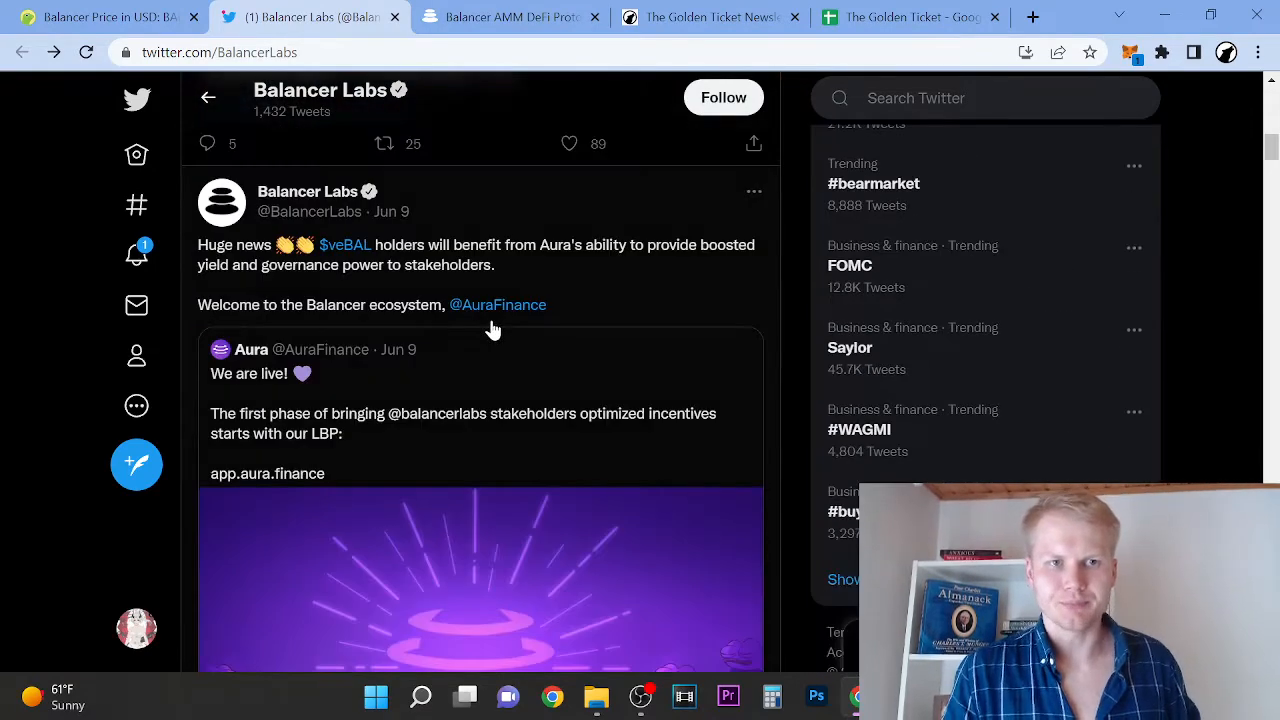
pyautogui.scroll(3)
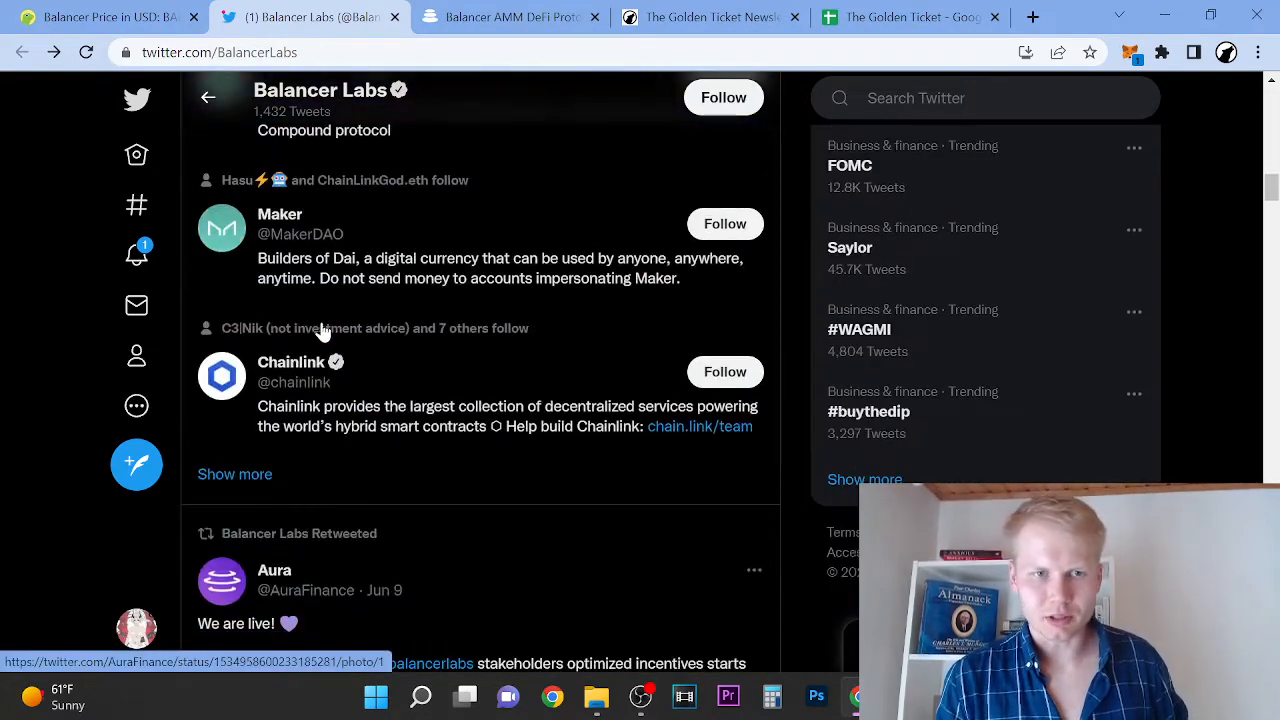
# Switch to the balancer.fi tab and read down through the decentralized trading section.
pyautogui.click(508, 17)
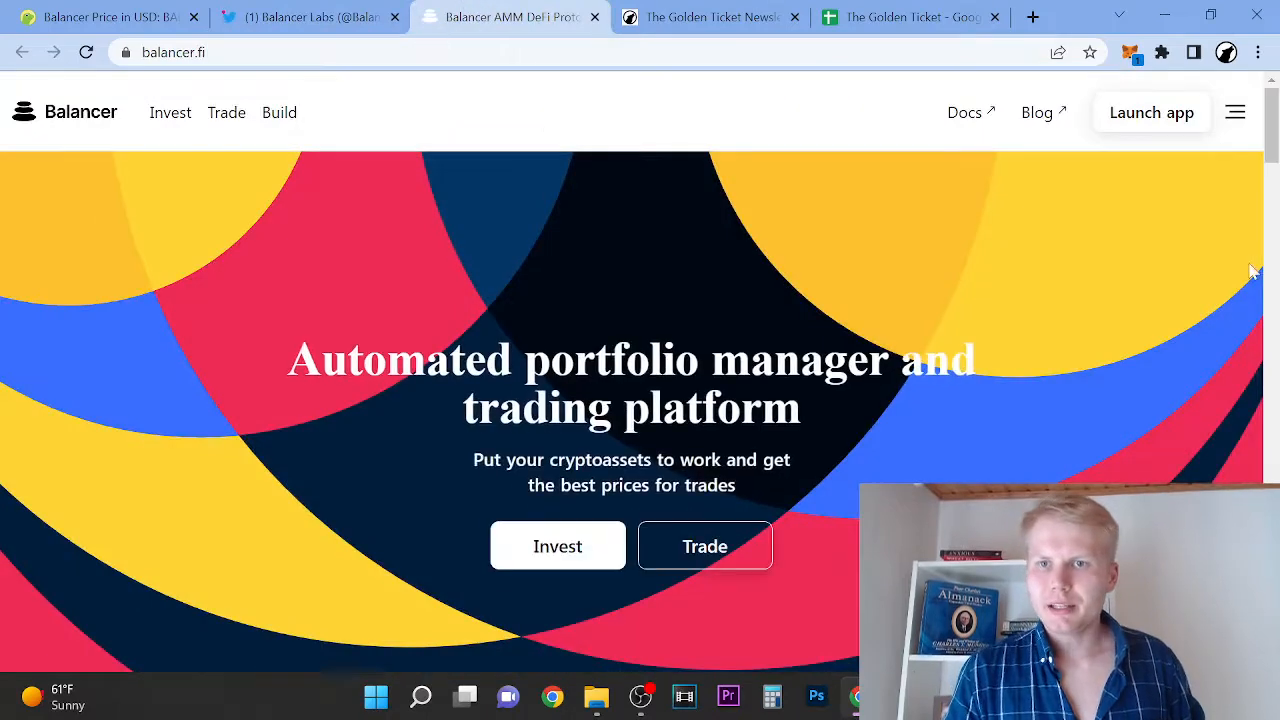
pyautogui.scroll(-3)
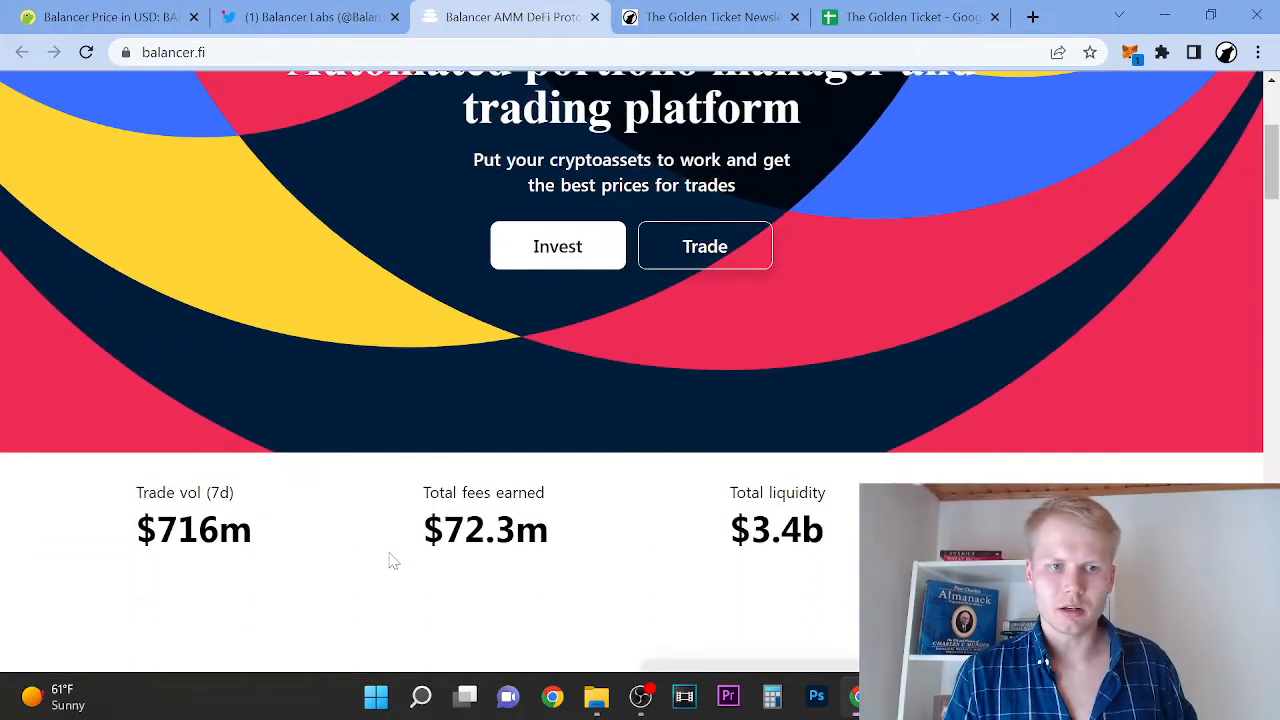
pyautogui.moveTo(228, 560)
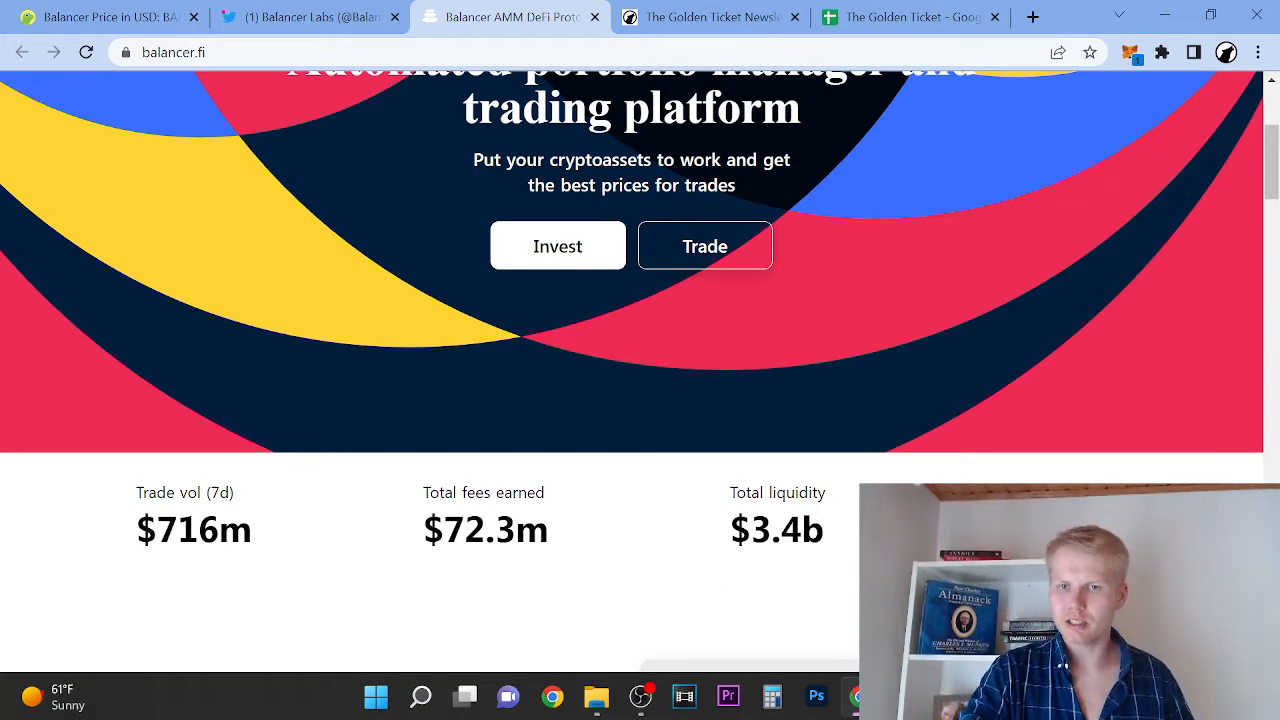
pyautogui.scroll(-3)
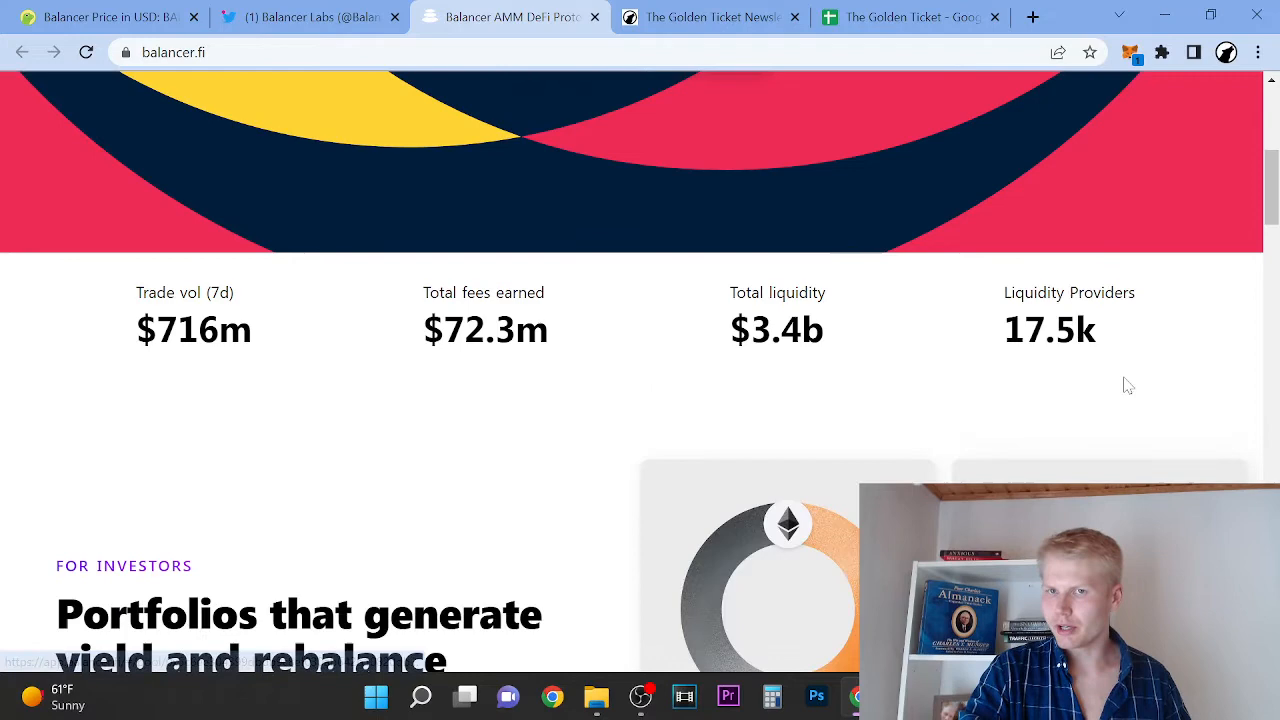
pyautogui.scroll(-3)
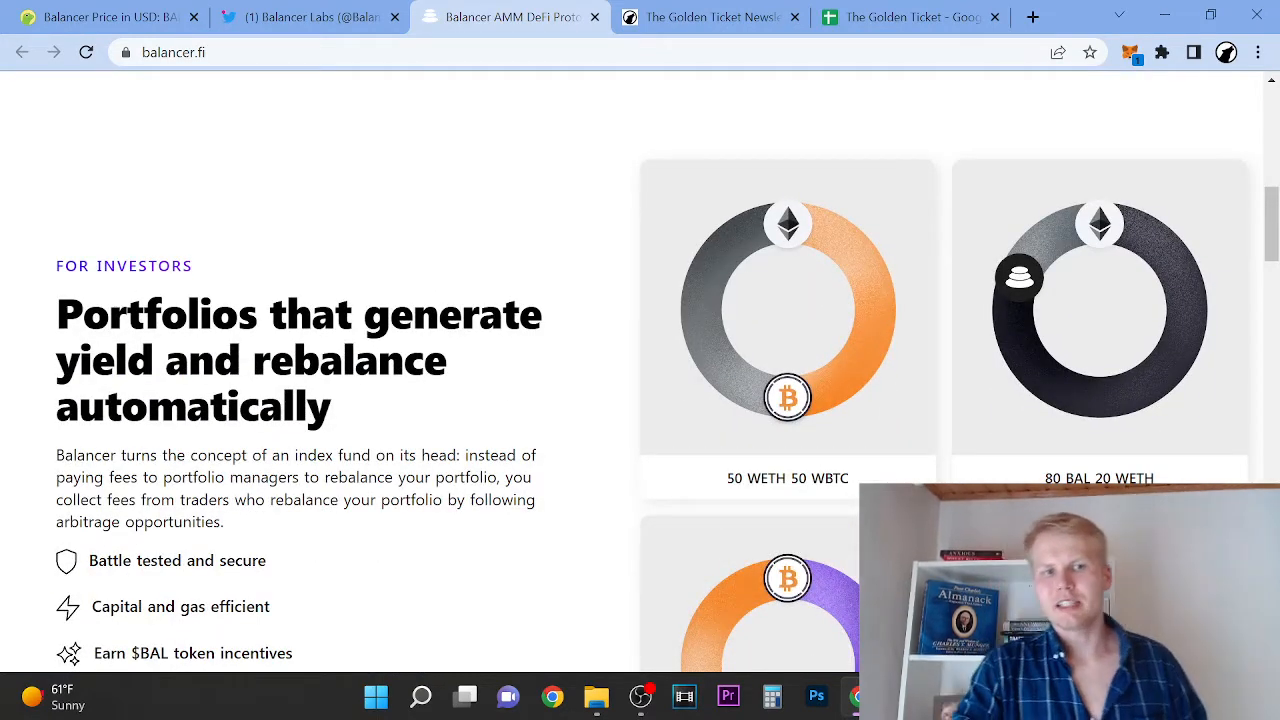
pyautogui.scroll(-3)
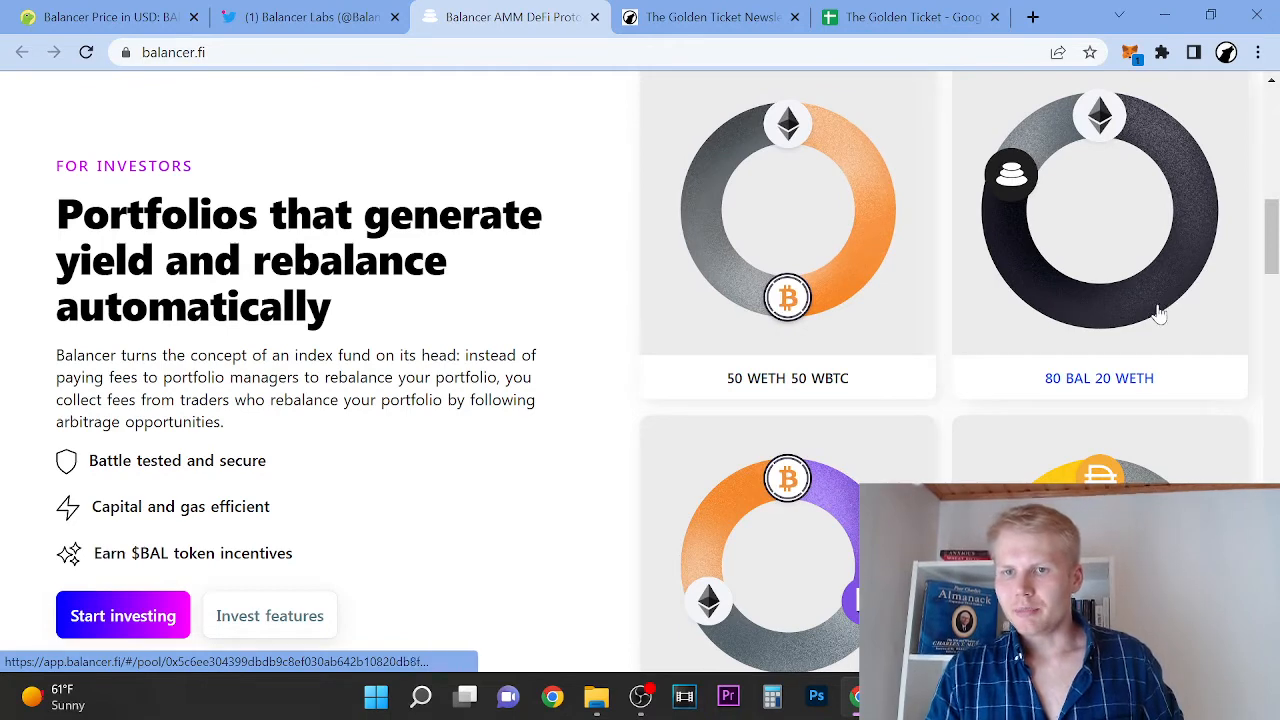
# Continue past 'For traders' to 'For builders' with its partner logos and the Aave case study.
pyautogui.scroll(-3)
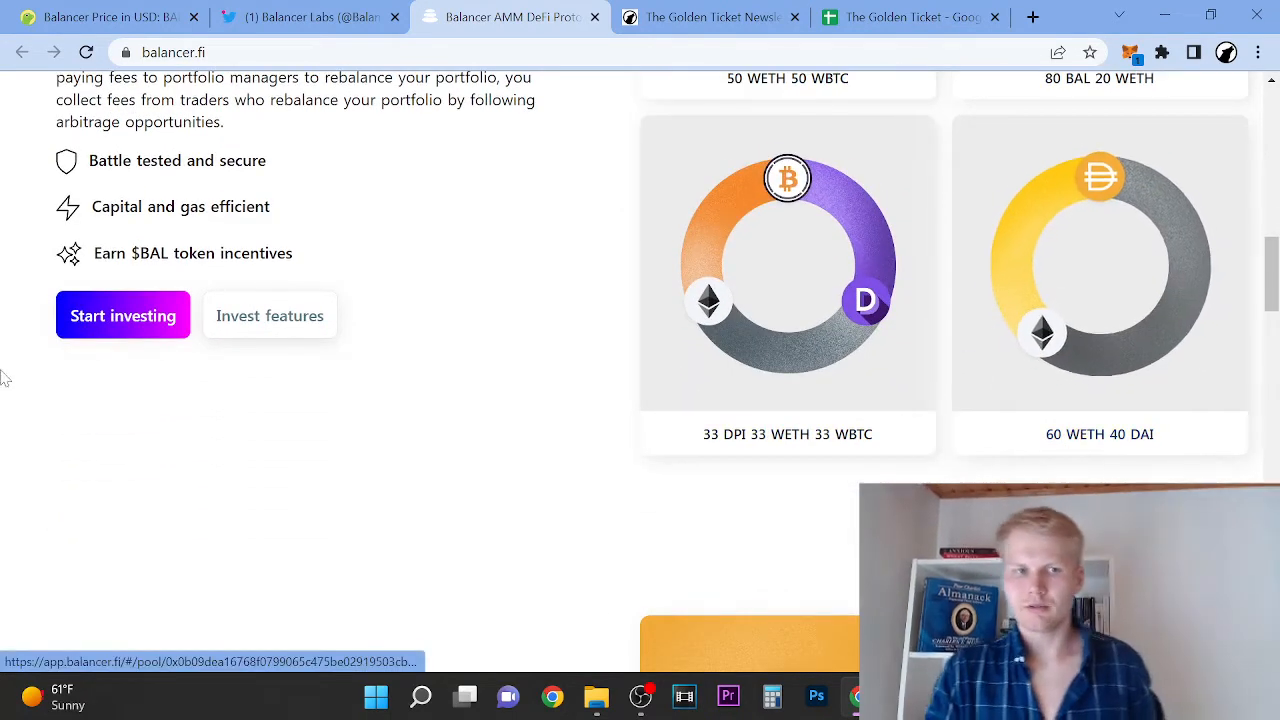
pyautogui.moveTo(123, 315)
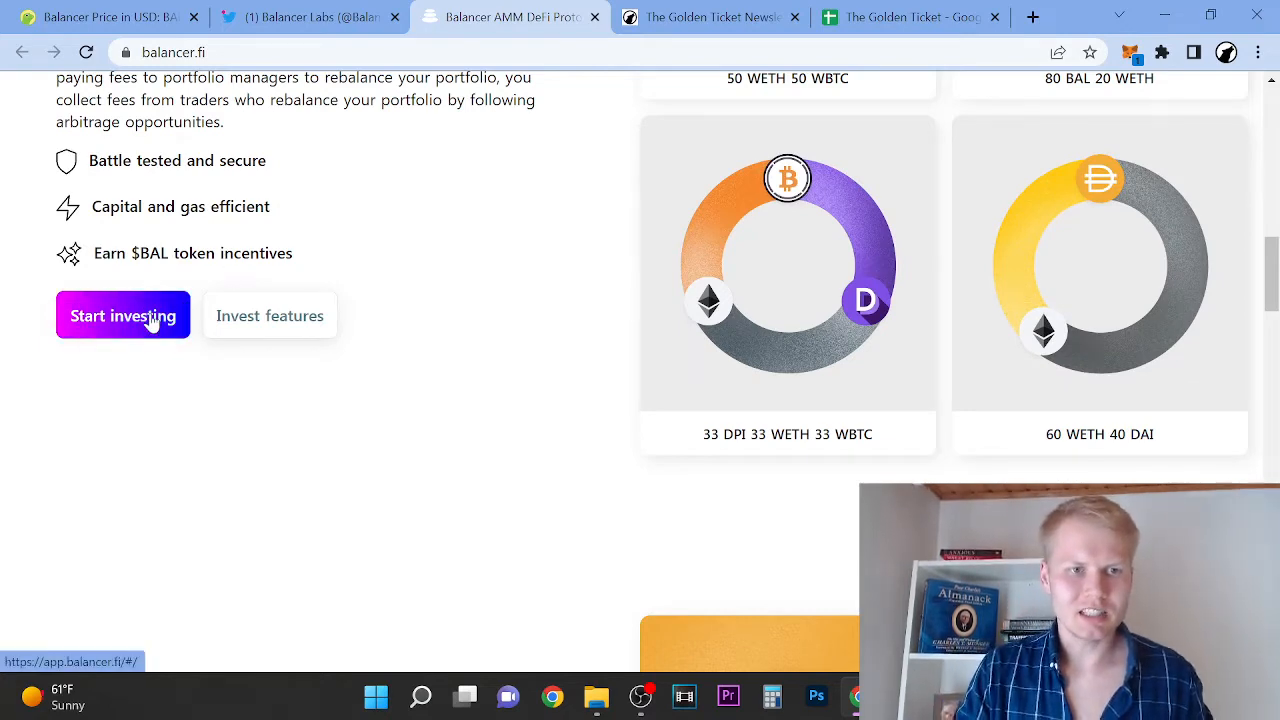
pyautogui.scroll(-3)
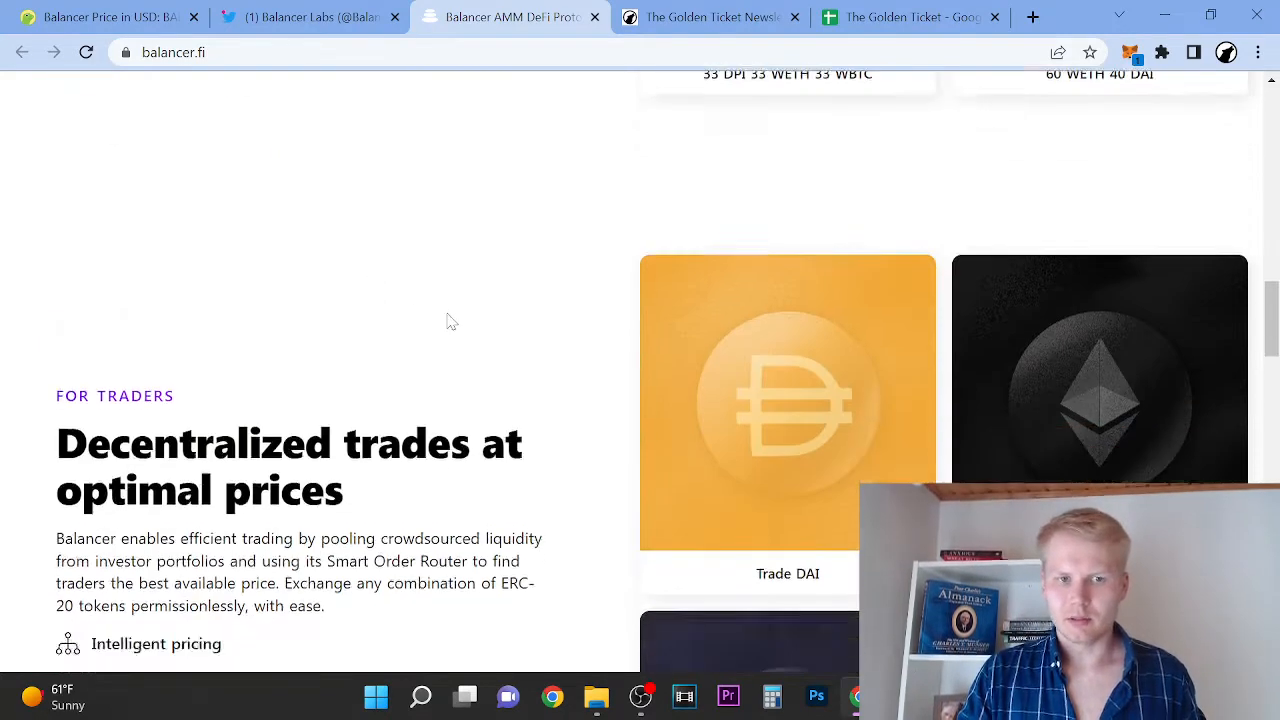
pyautogui.scroll(-3)
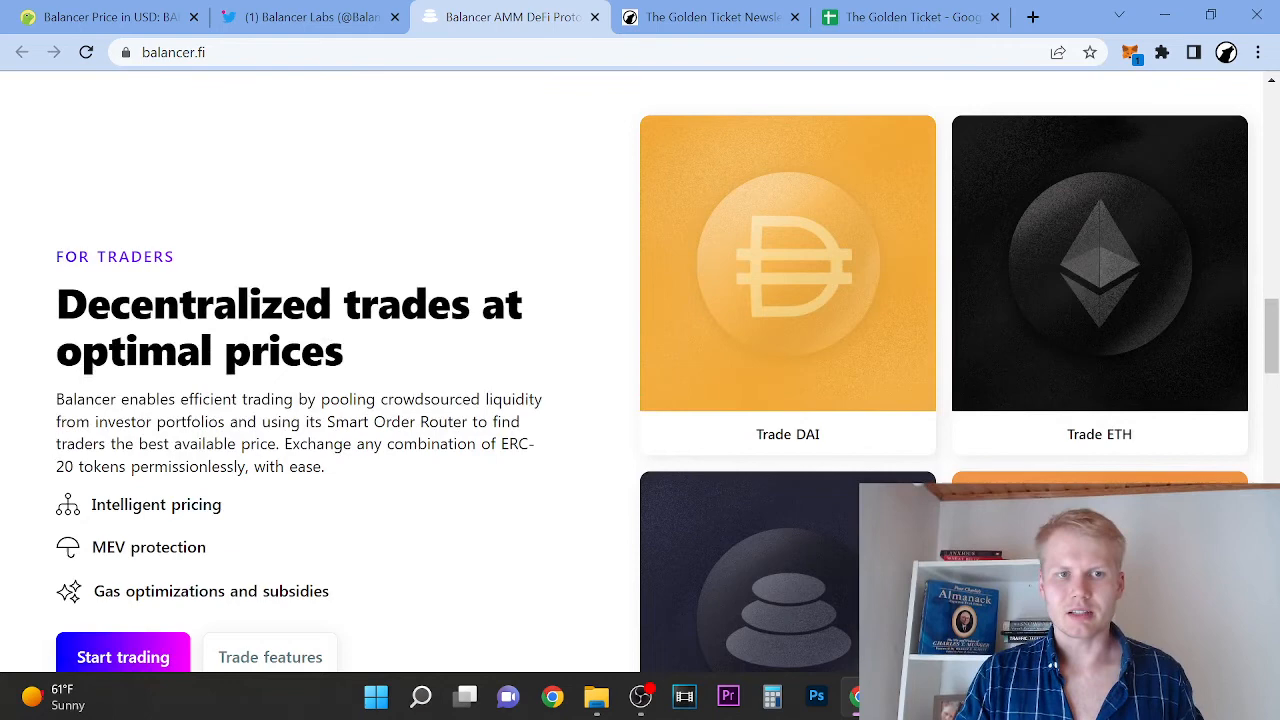
pyautogui.scroll(-3)
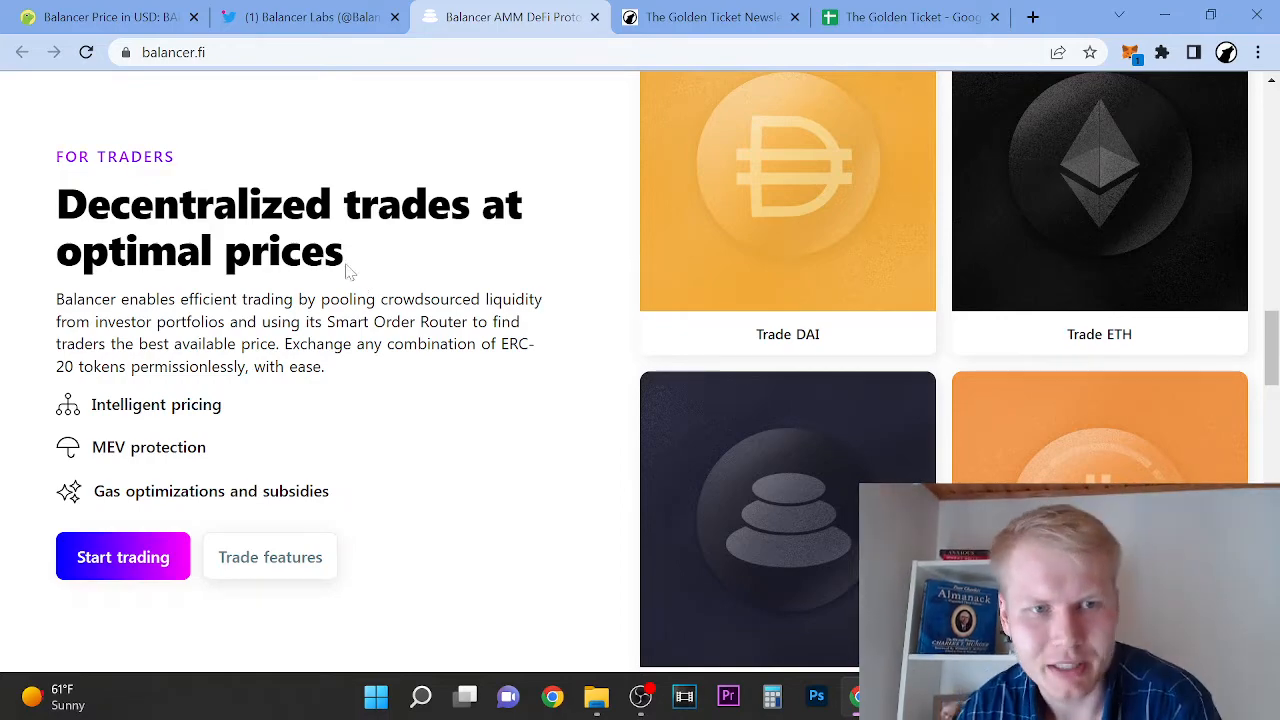
pyautogui.scroll(-3)
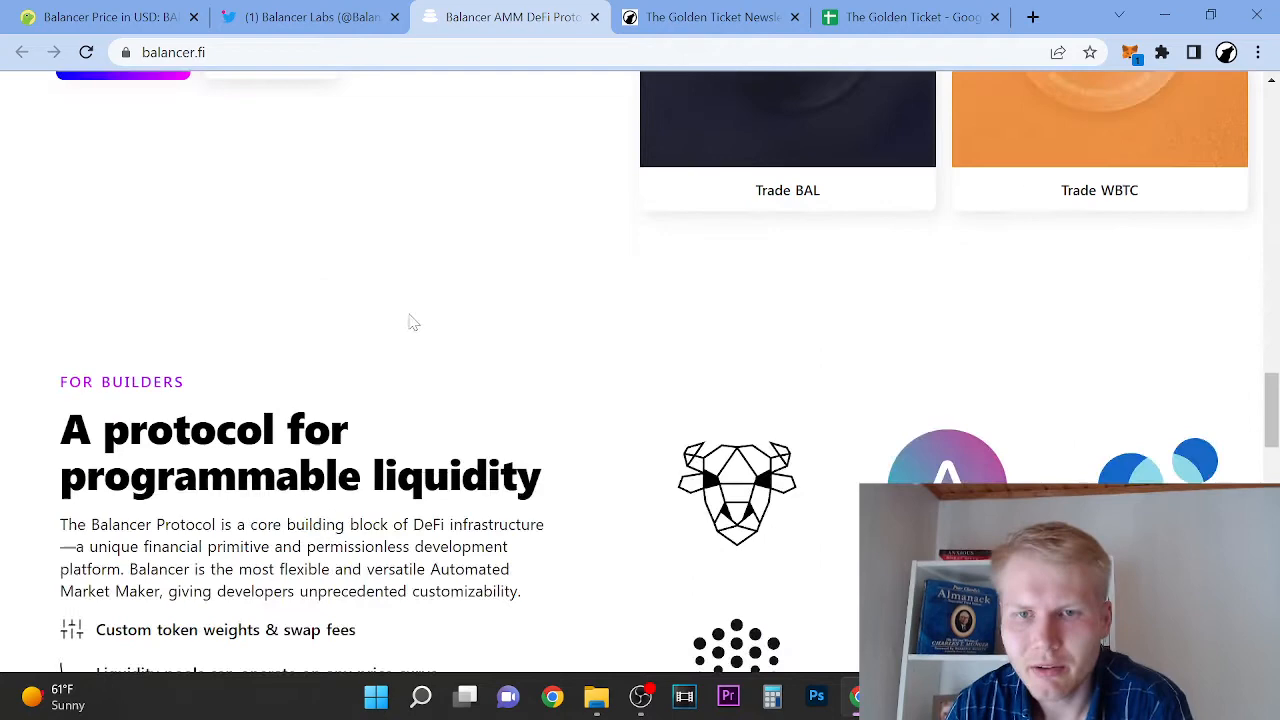
pyautogui.scroll(-3)
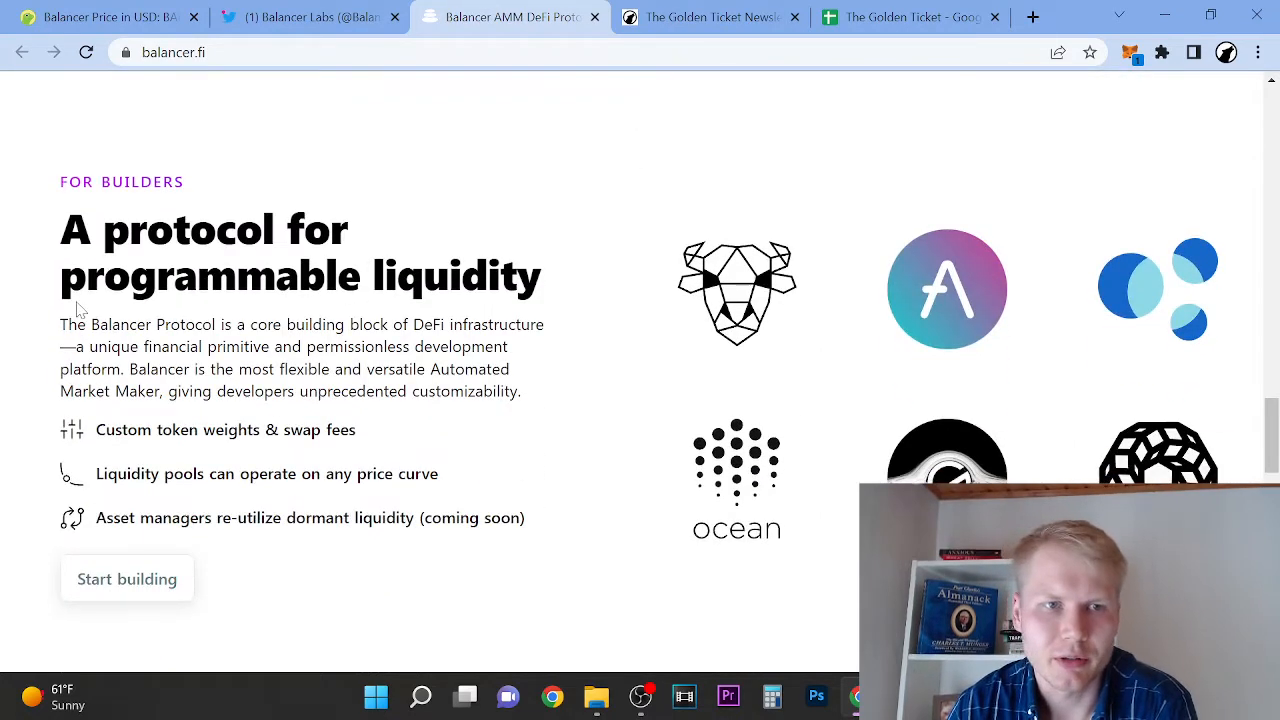
pyautogui.moveTo(230, 317)
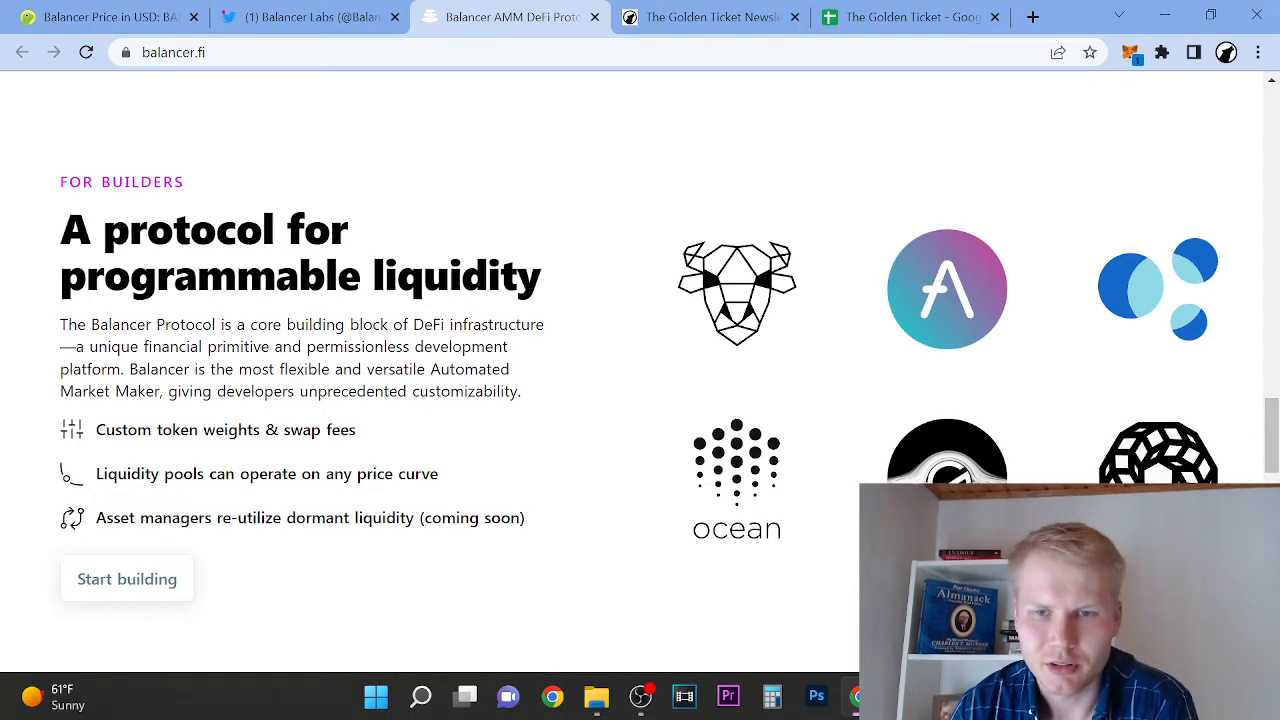
pyautogui.click(100, 17)
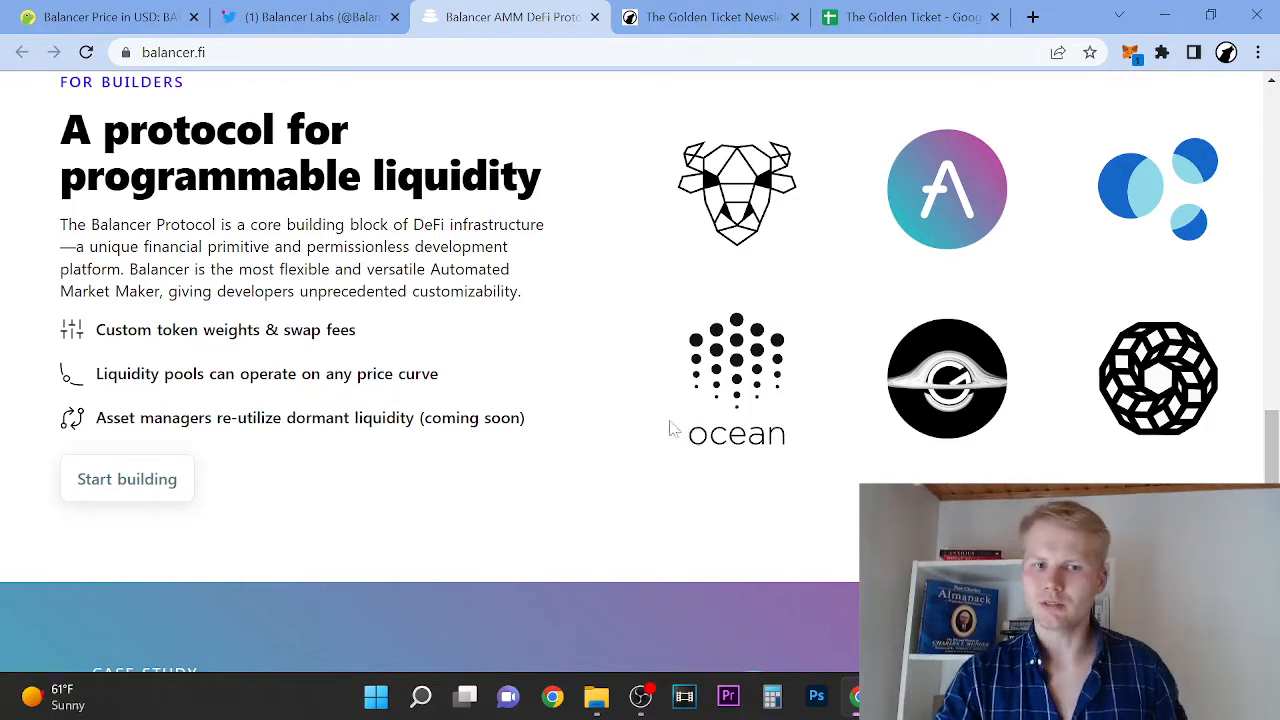
pyautogui.scroll(-3)
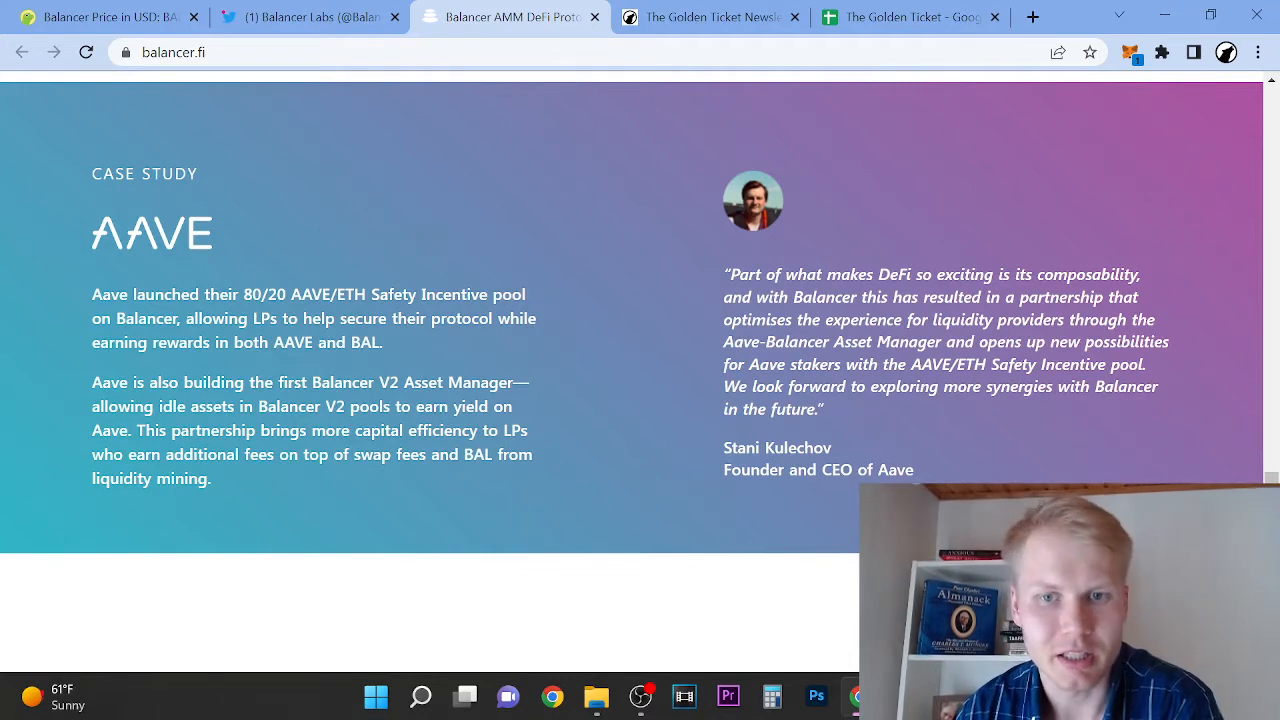
pyautogui.moveTo(978, 407)
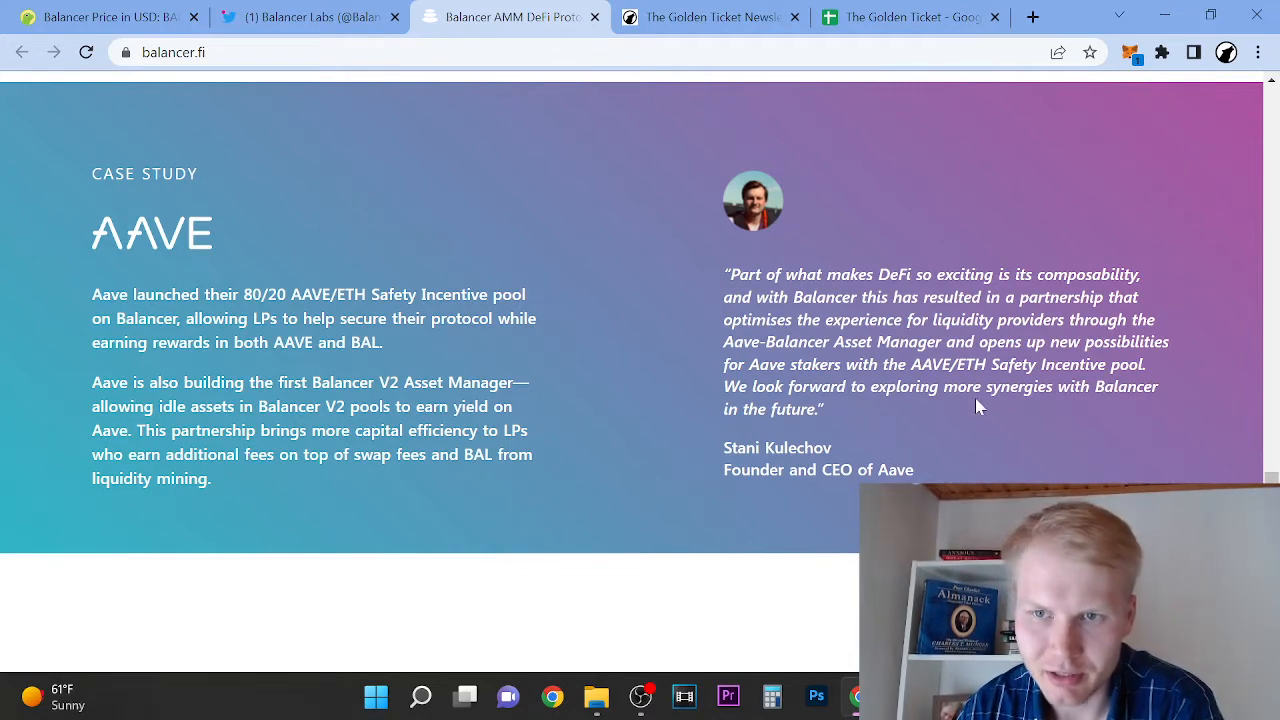
pyautogui.moveTo(940, 410)
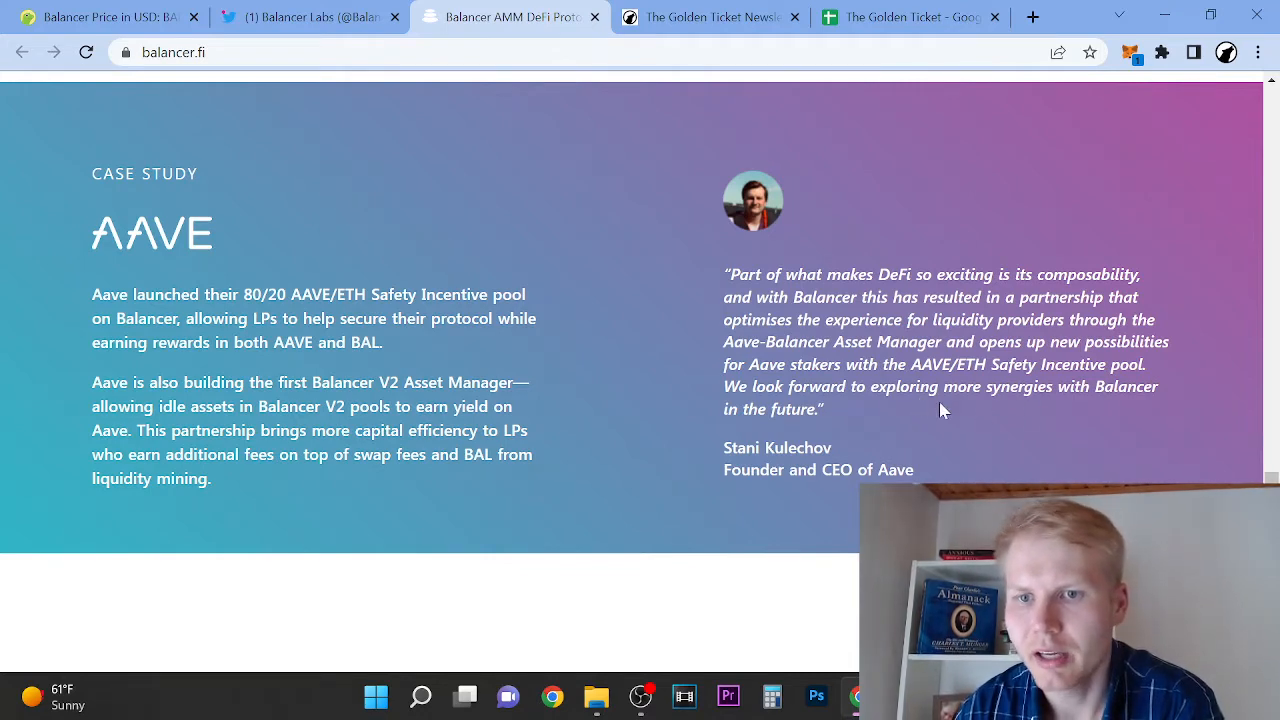
# Read the Aave case study, testimonials and footer links, then scroll back up.
pyautogui.scroll(-3)
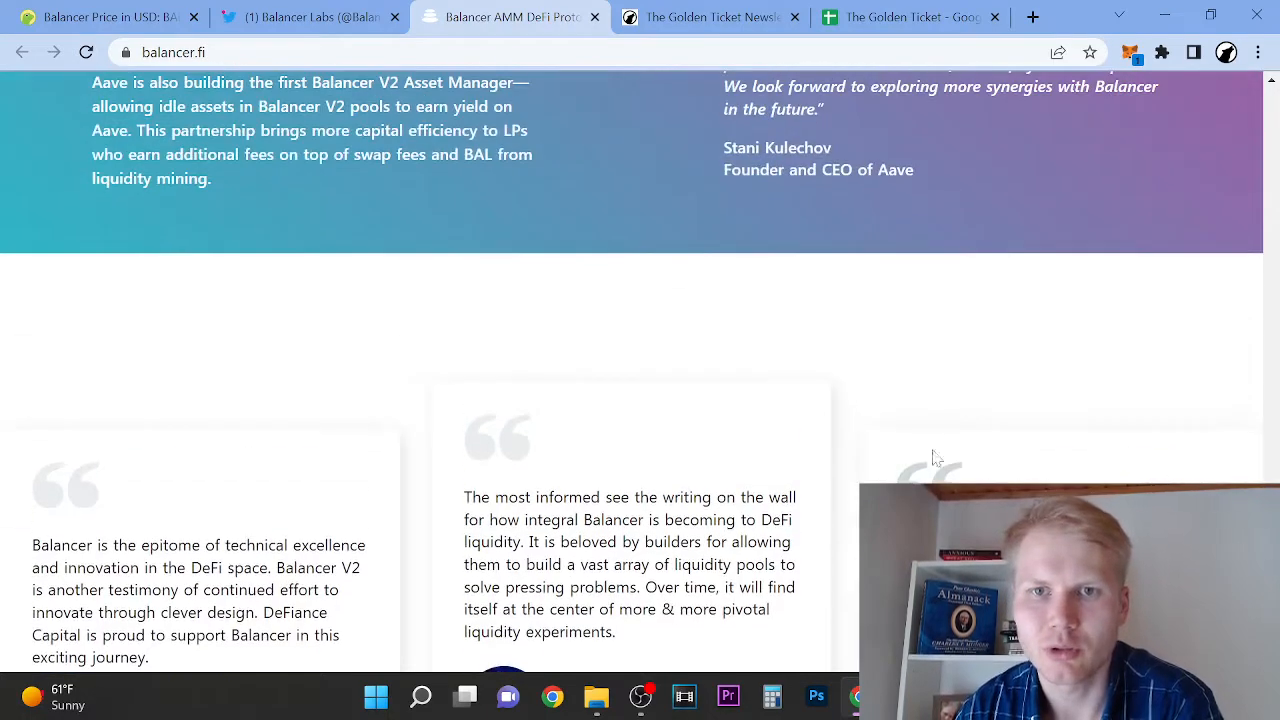
pyautogui.scroll(-3)
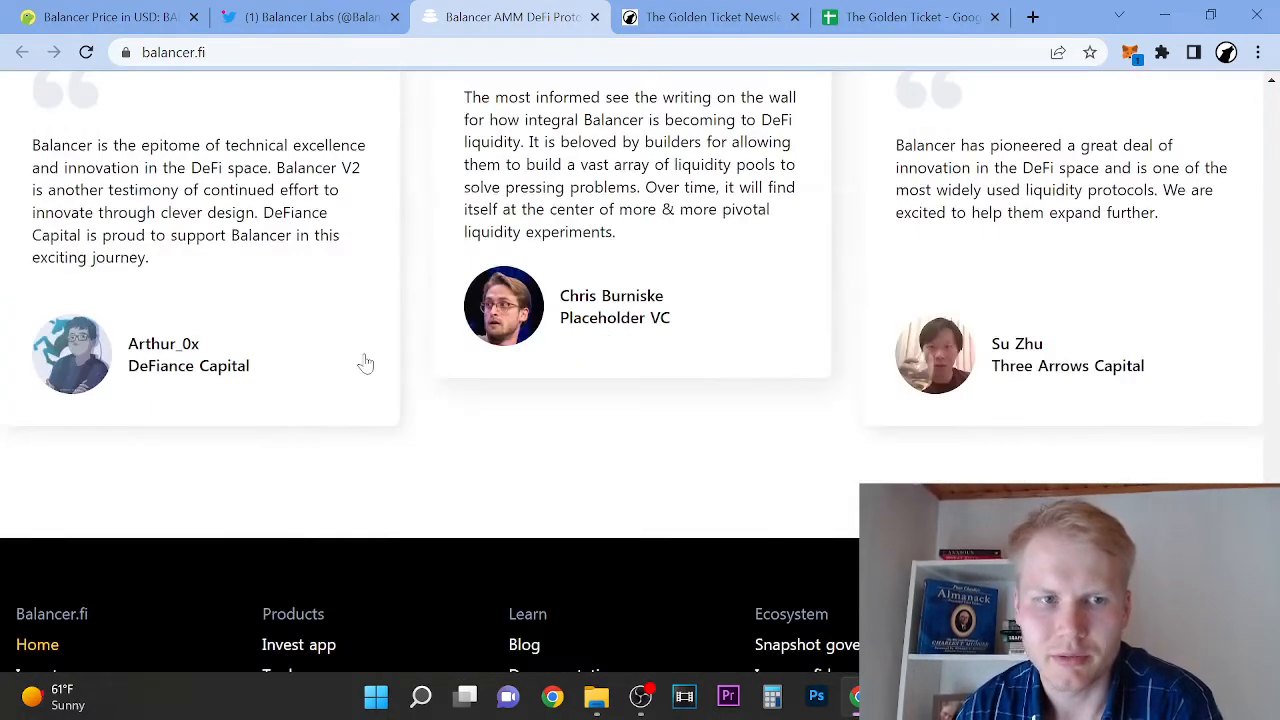
pyautogui.scroll(-3)
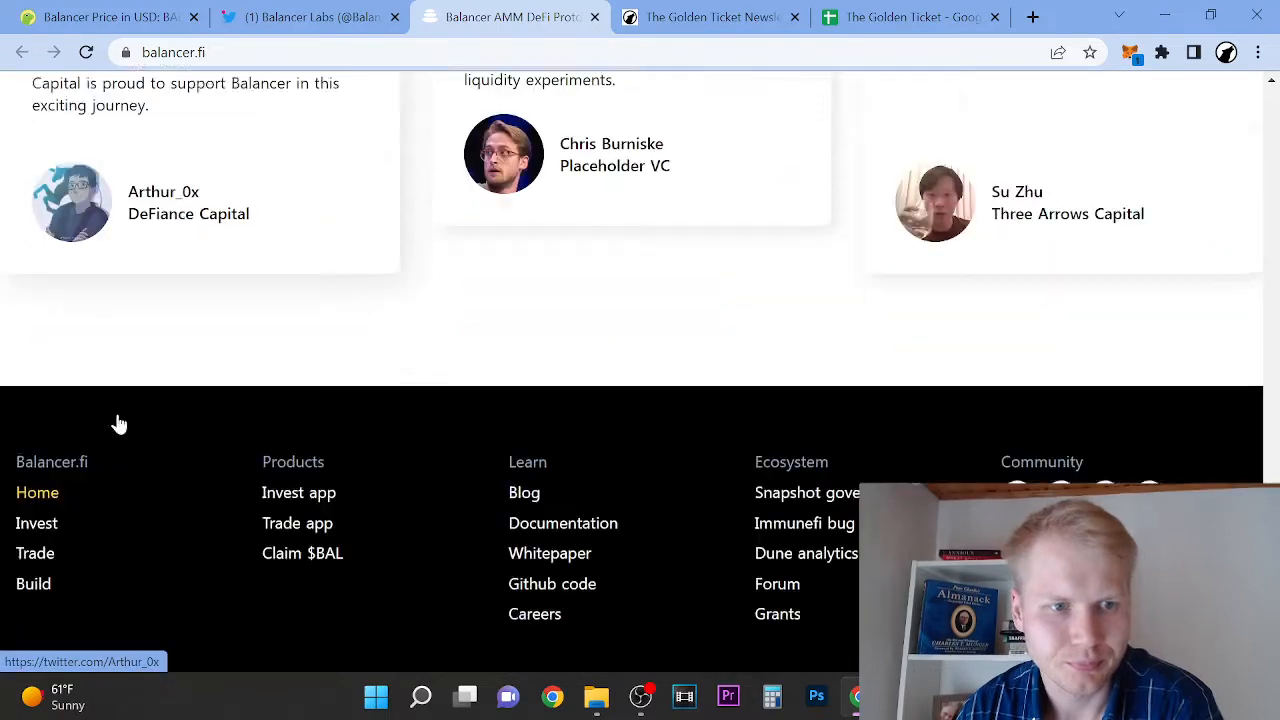
pyautogui.scroll(-3)
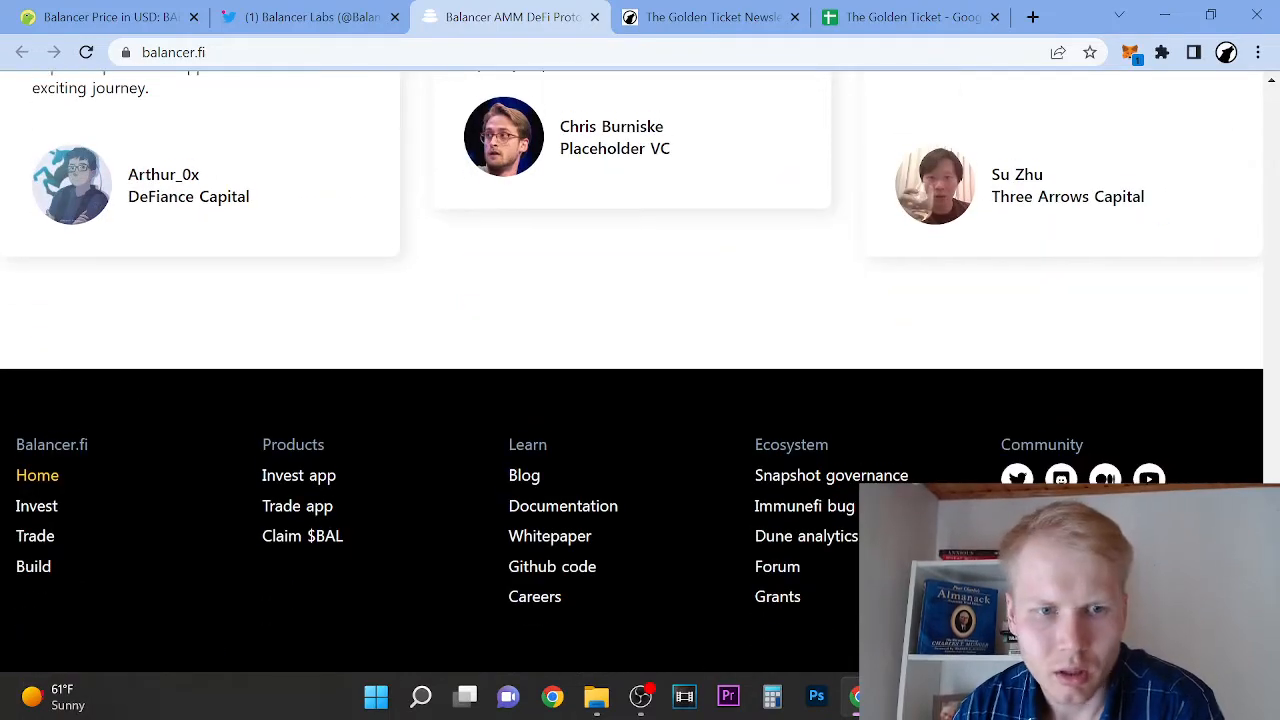
pyautogui.scroll(3)
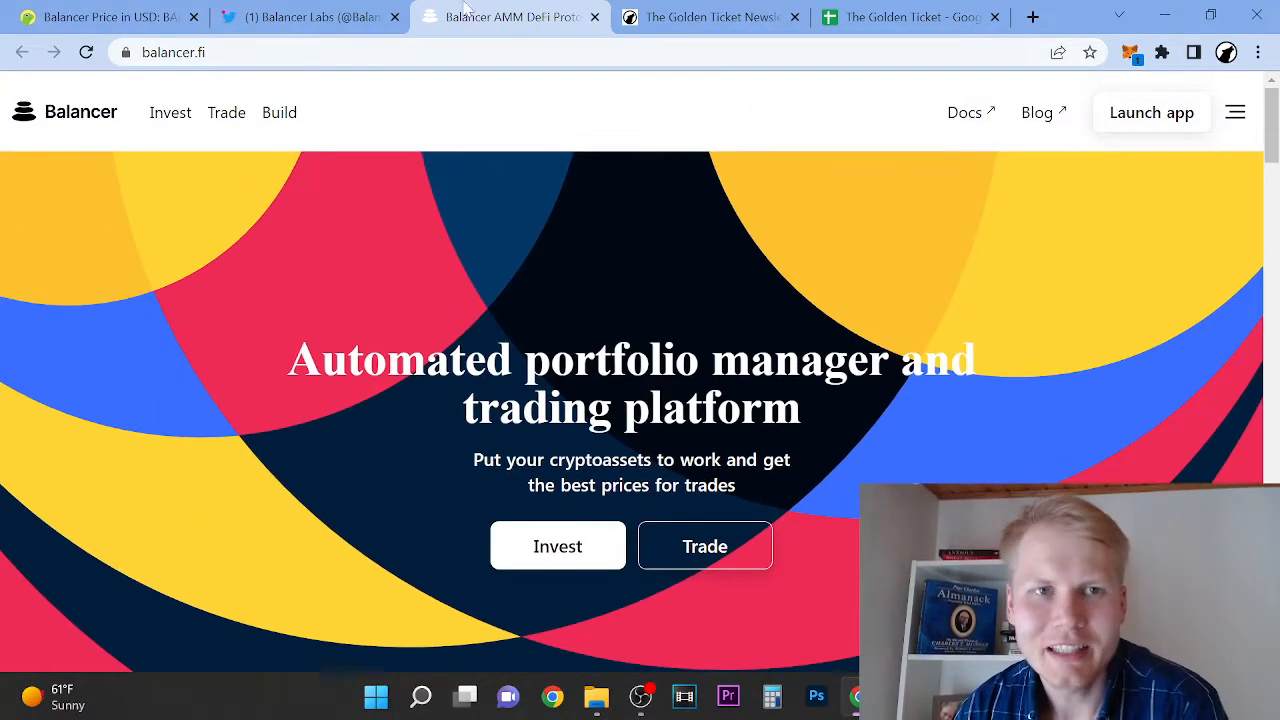
# Review Balancer's all-time BAL/USD chart on CoinGecko, then scroll up to BAL's supply stats.
pyautogui.click(100, 17)
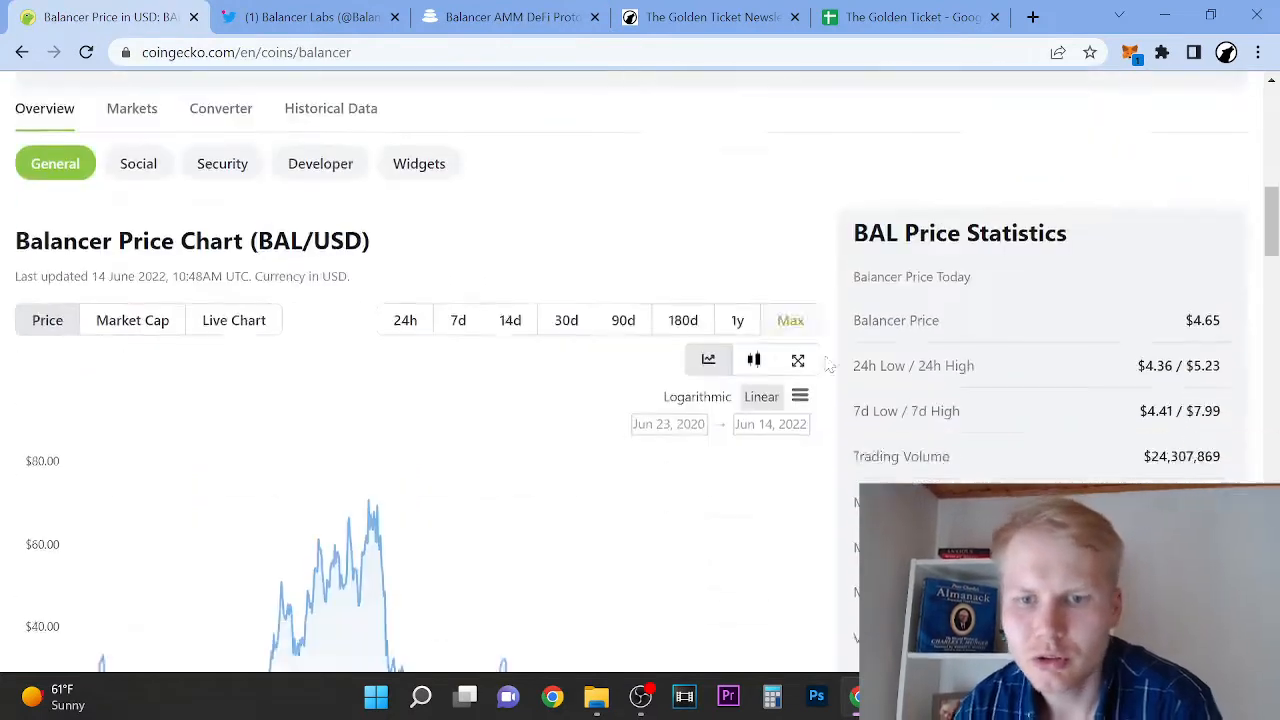
pyautogui.scroll(-3)
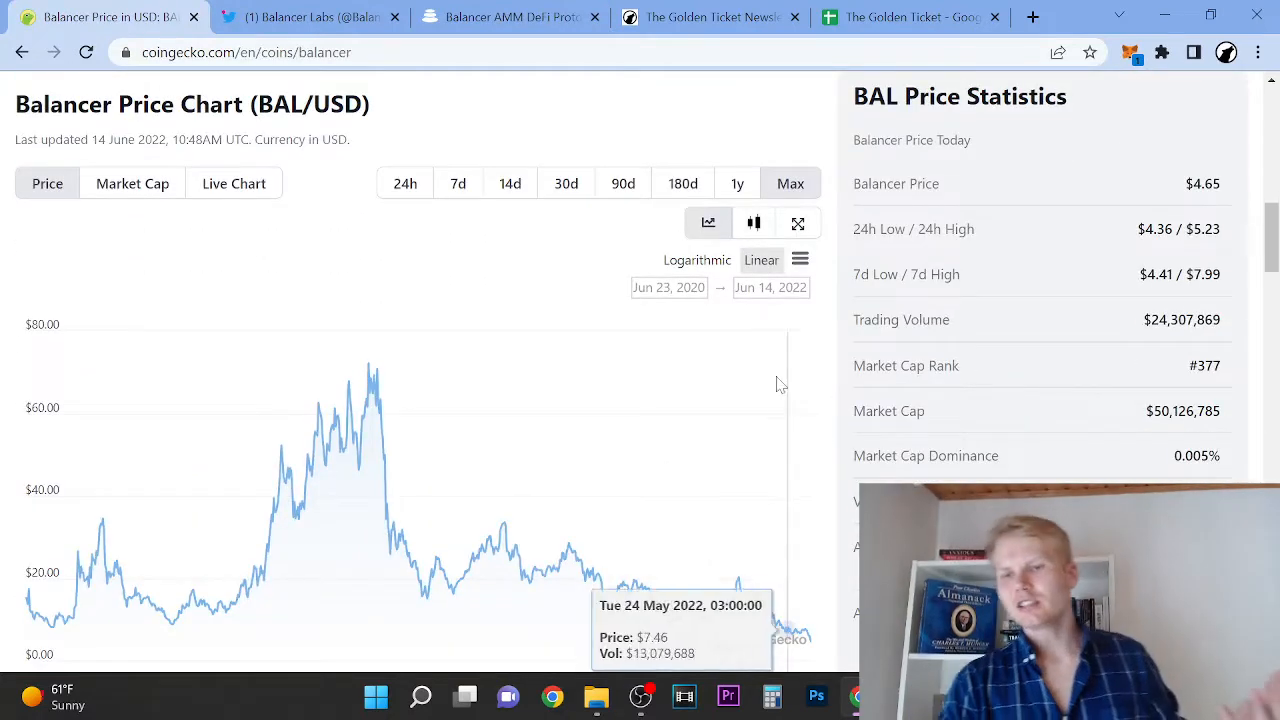
pyautogui.moveTo(378, 375)
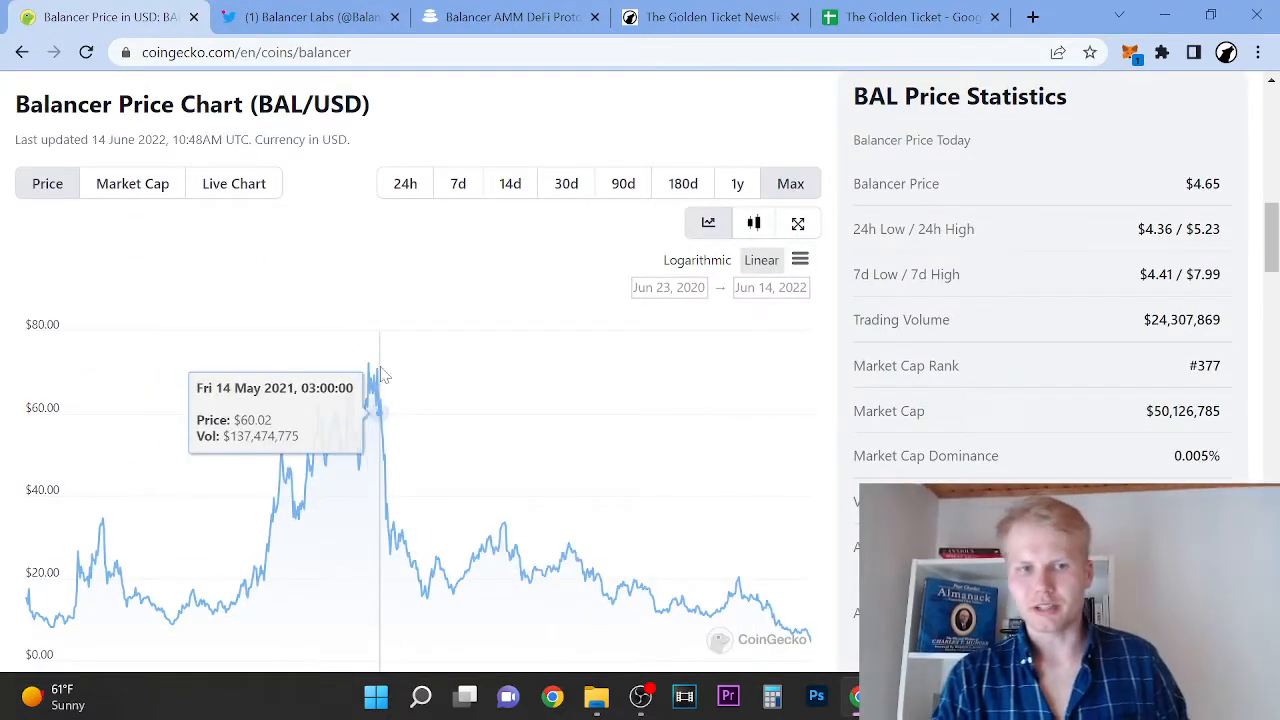
pyautogui.moveTo(378, 375)
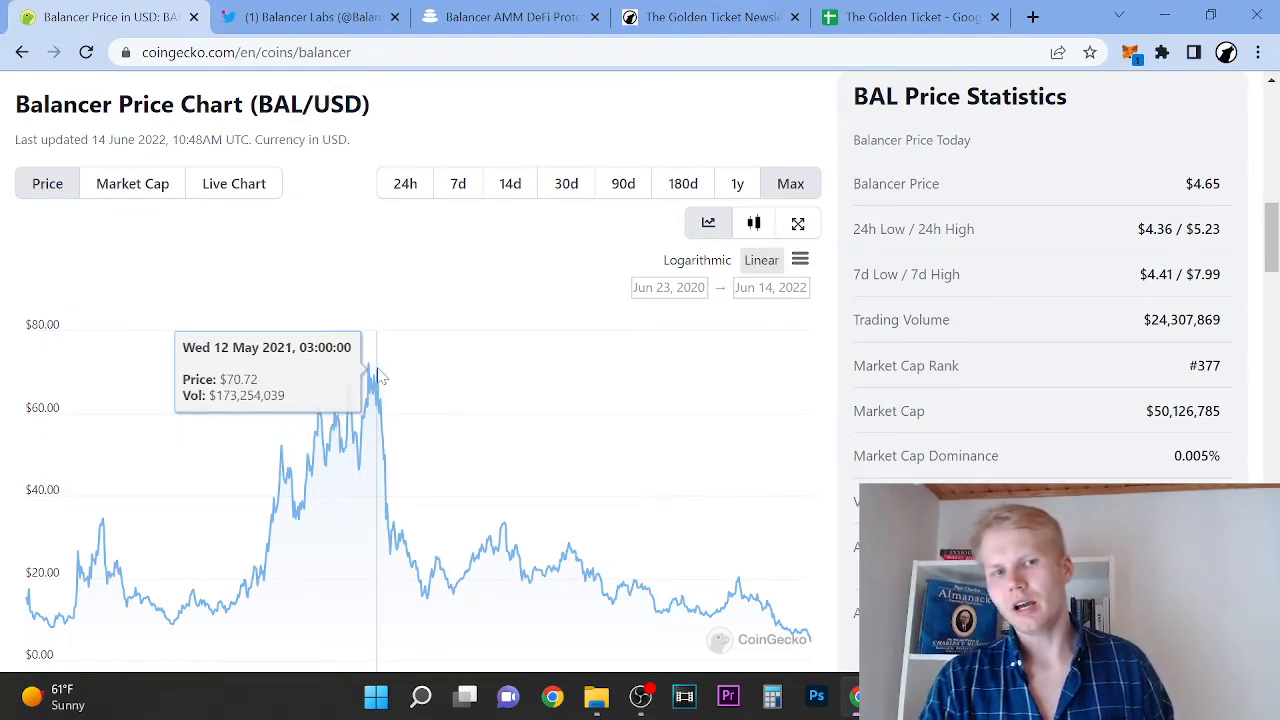
pyautogui.moveTo(810, 615)
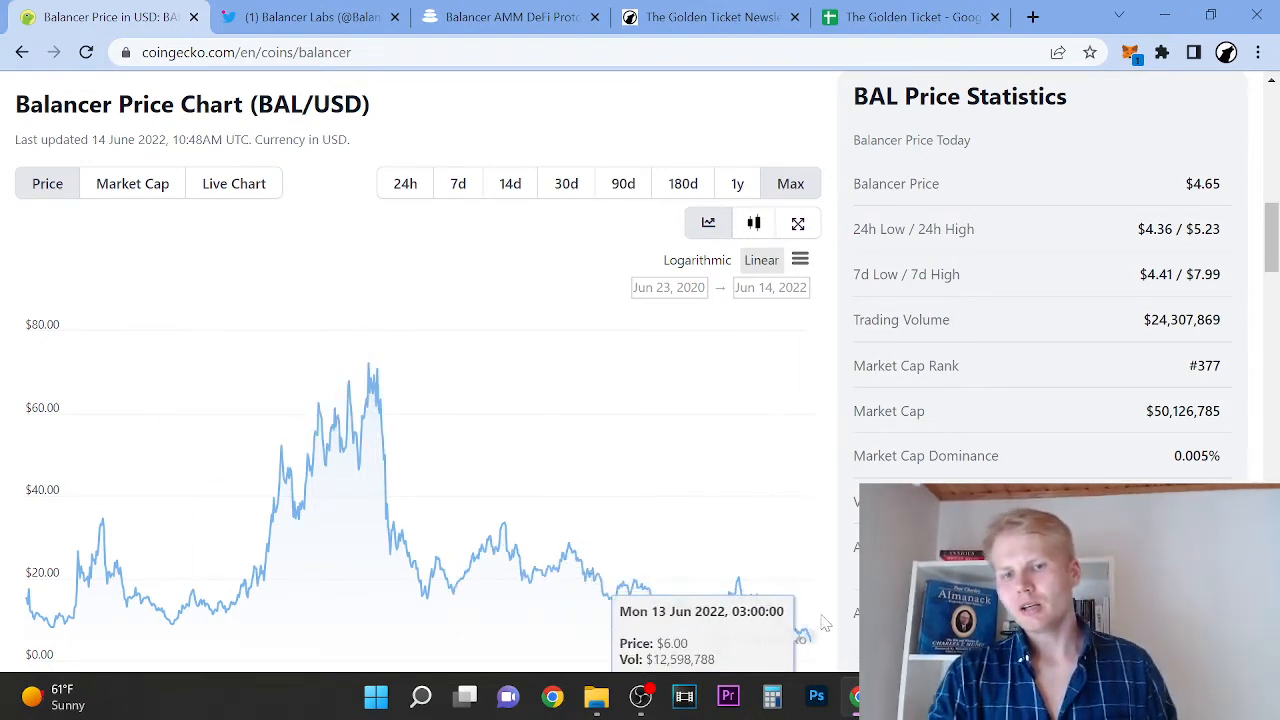
pyautogui.scroll(3)
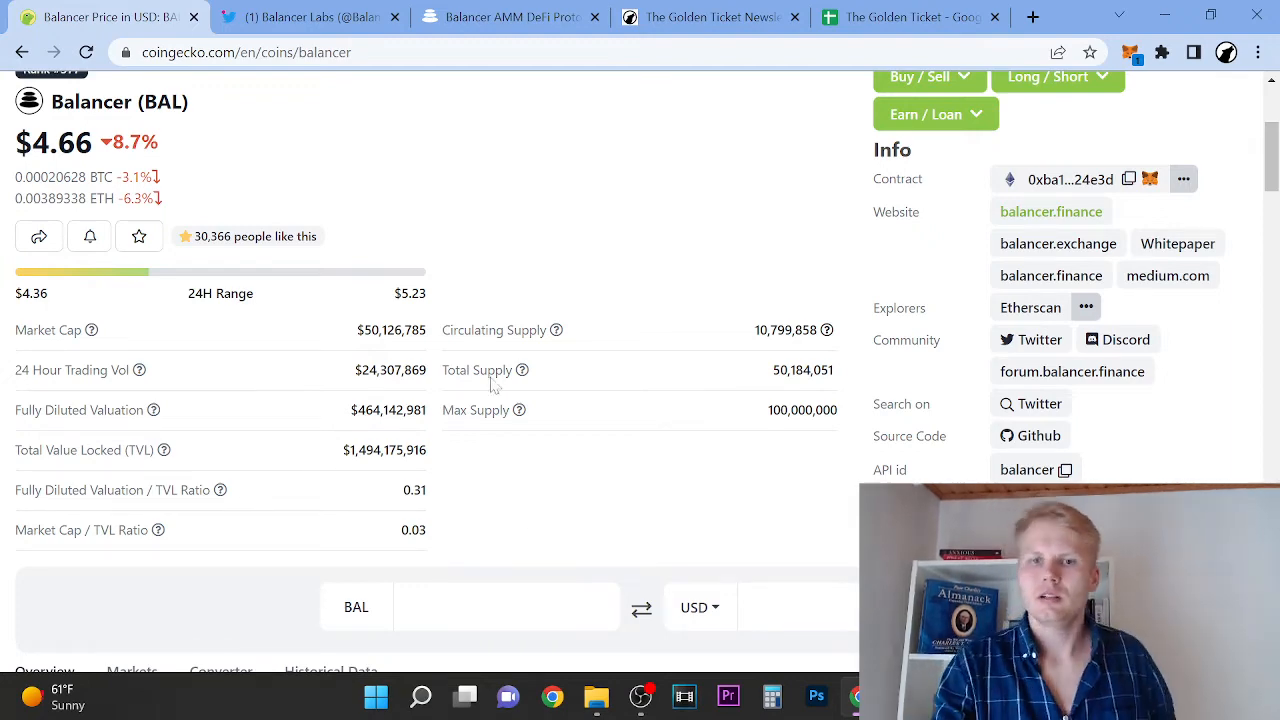
pyautogui.scroll(3)
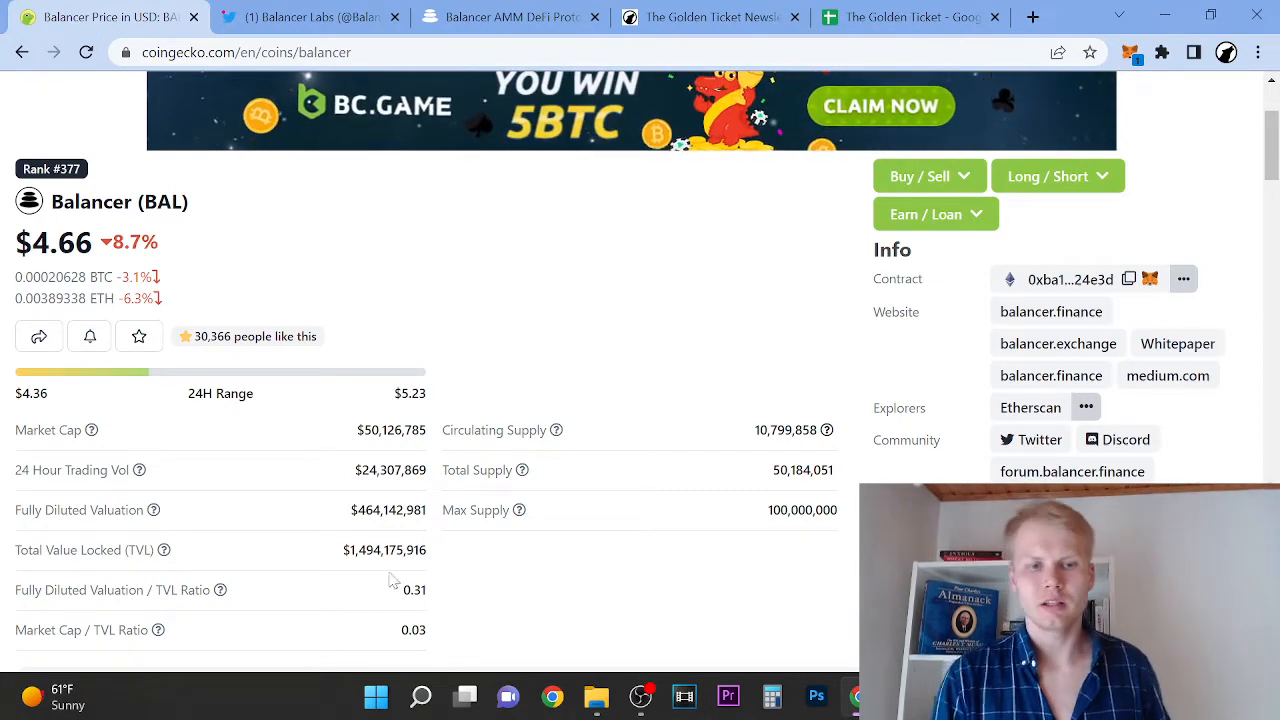
pyautogui.scroll(-3)
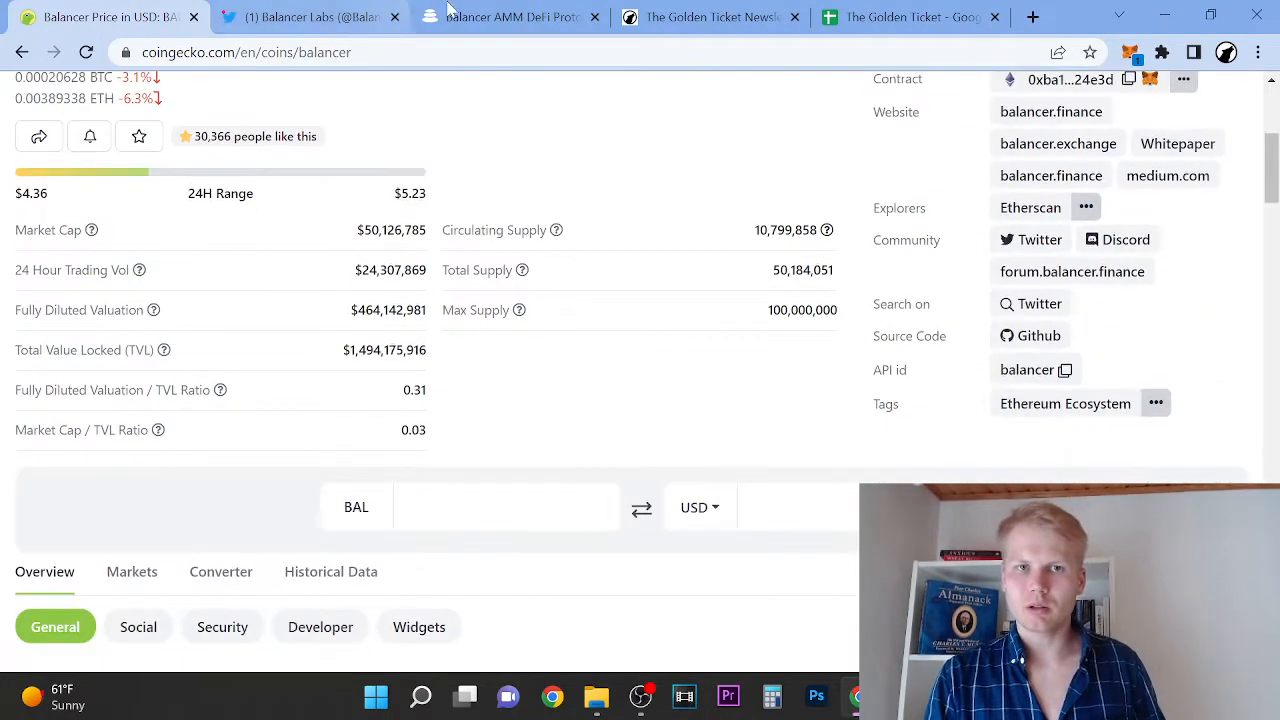
pyautogui.click(510, 17)
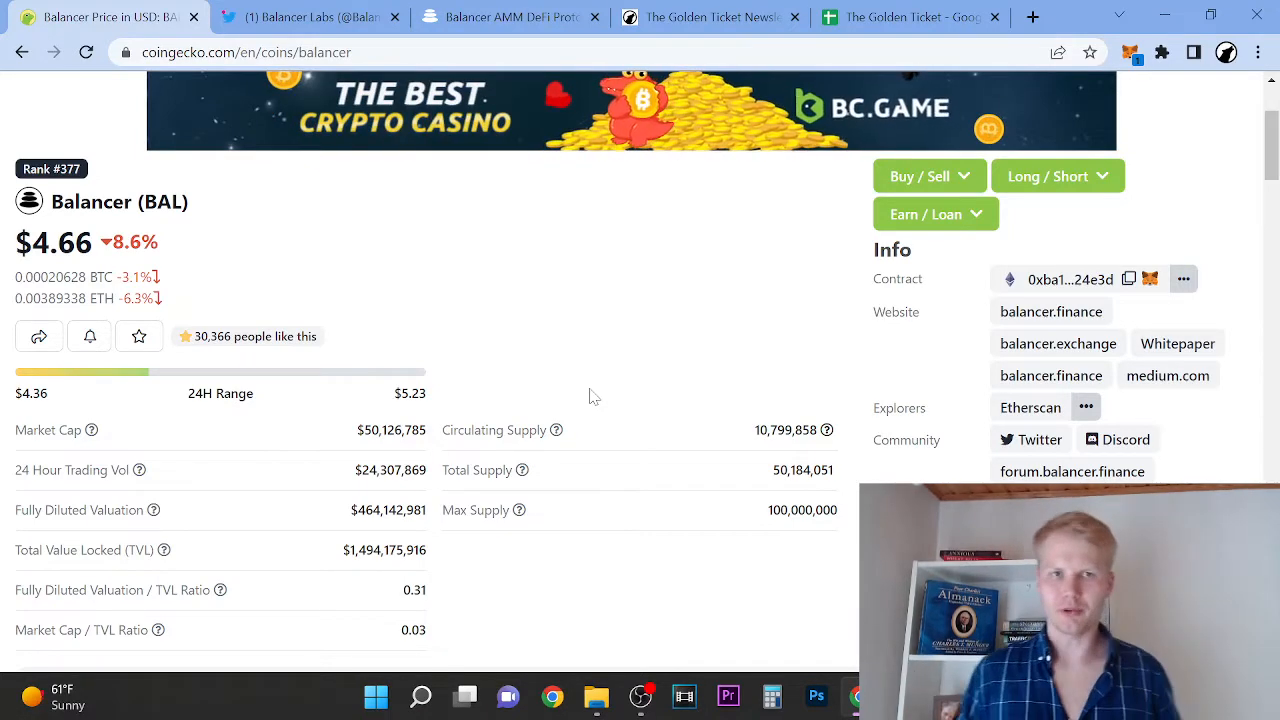
pyautogui.click(710, 17)
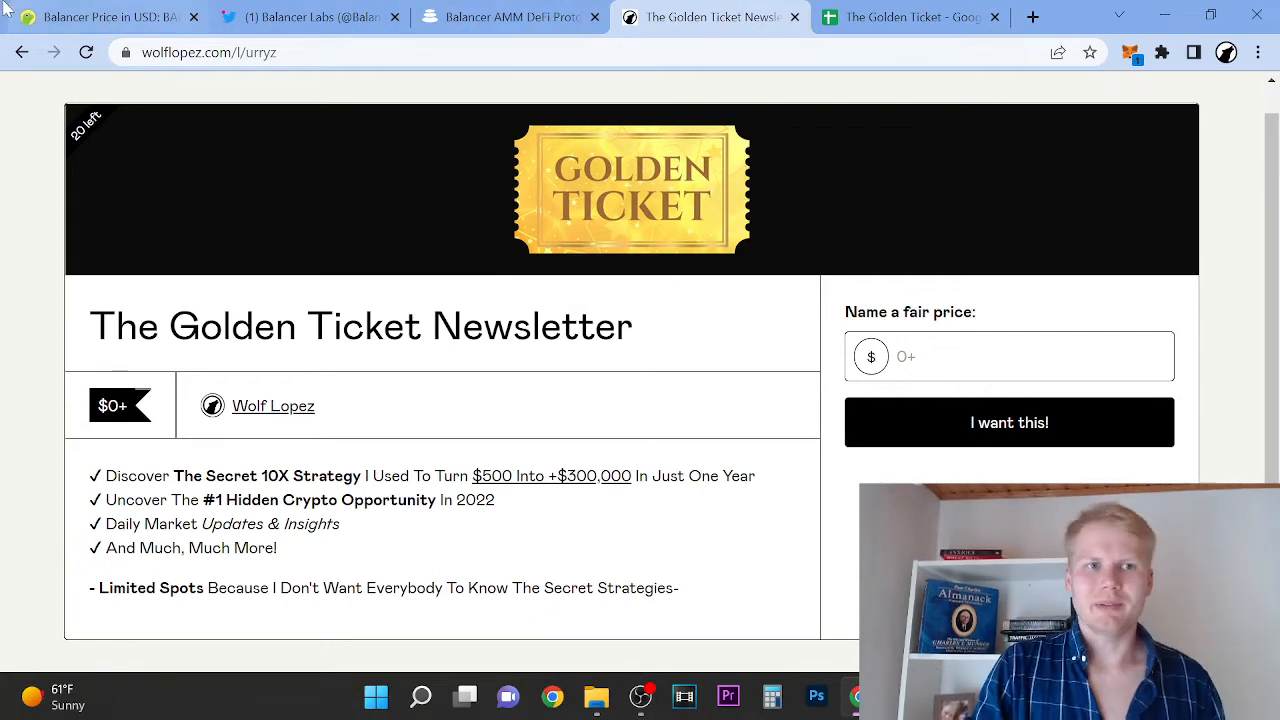
pyautogui.click(105, 17)
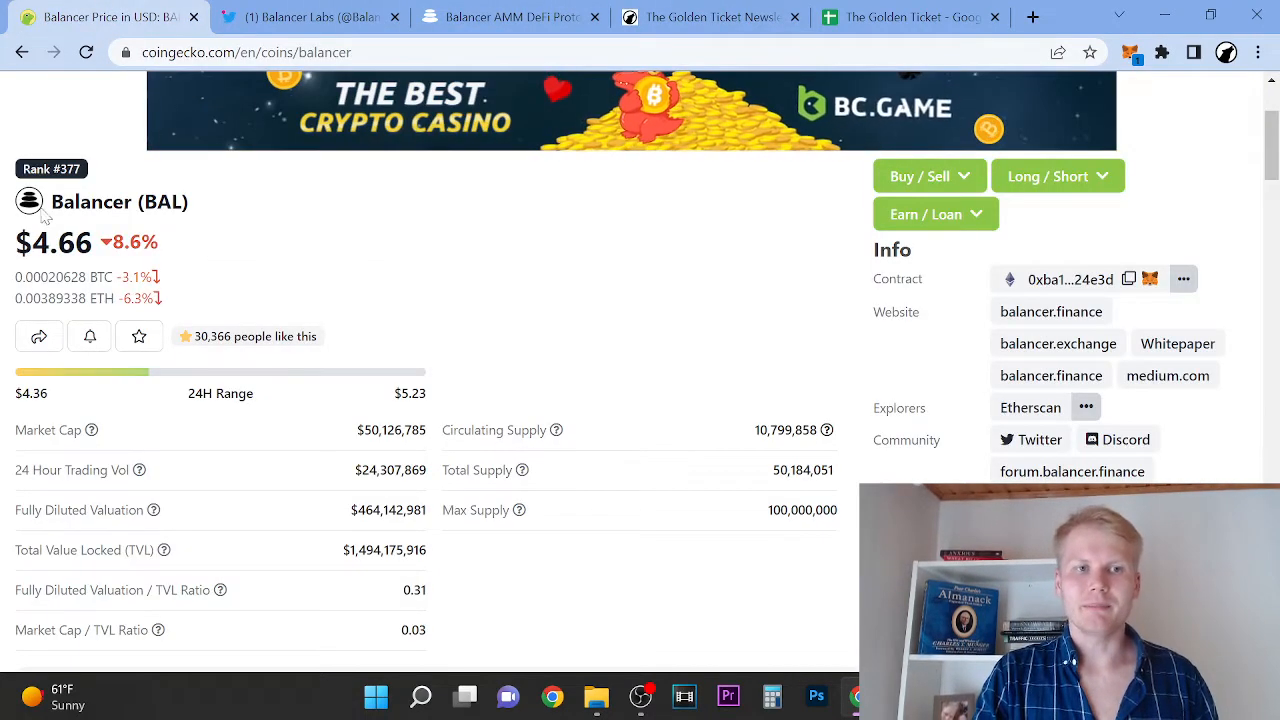
pyautogui.doubleClick(119, 201)
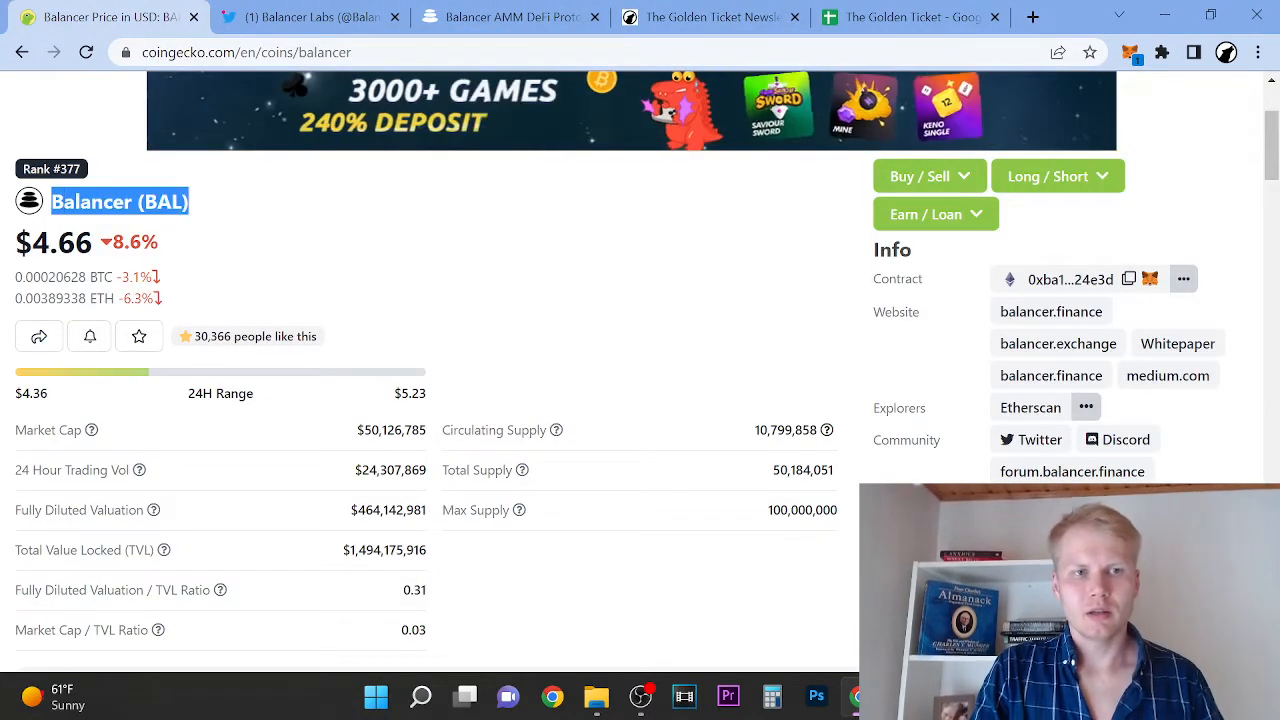